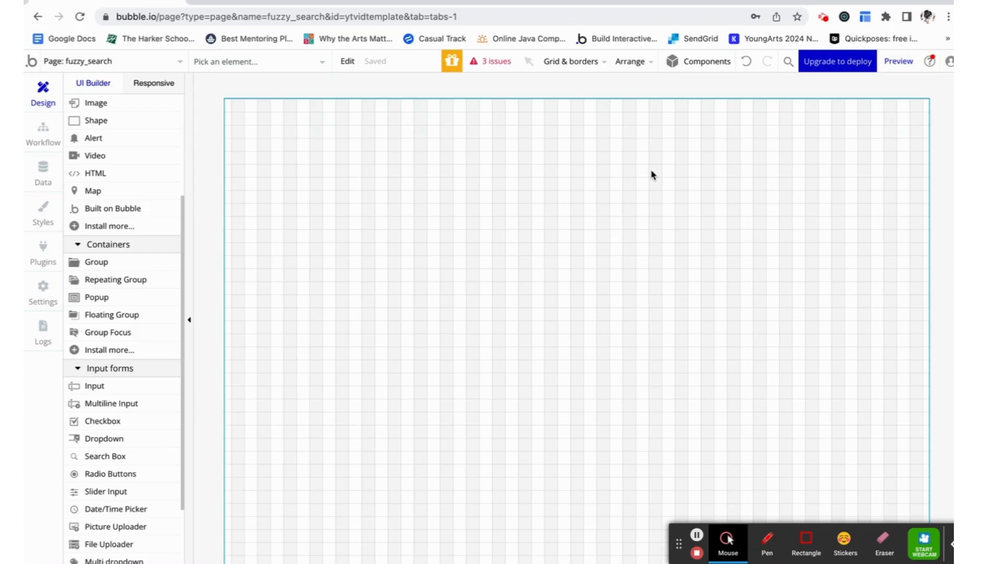
pyautogui.moveTo(647, 173)
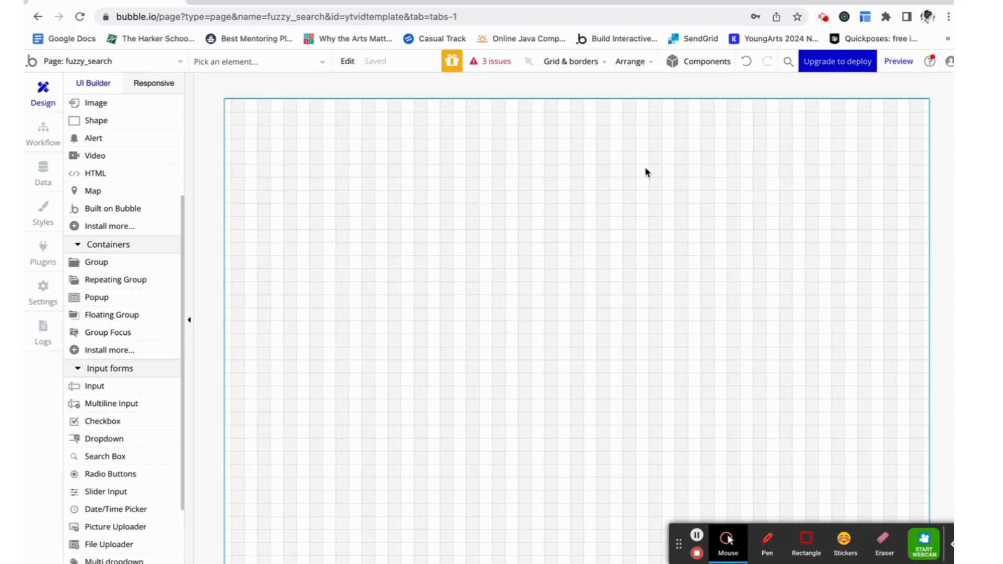
pyautogui.moveTo(260, 119)
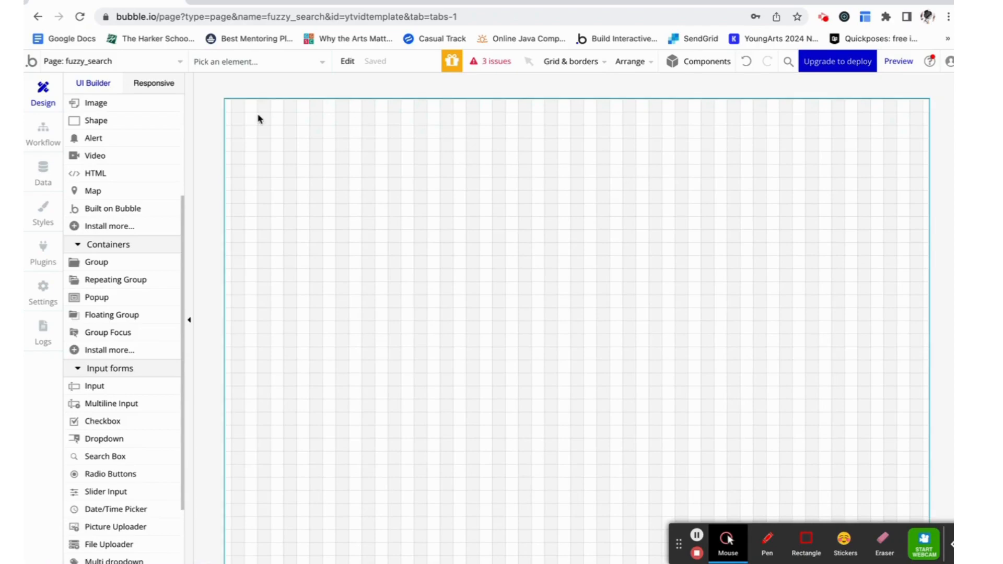
# - Open the Data tab to view the Bird data type and its text 'name' field
pyautogui.click(42, 173)
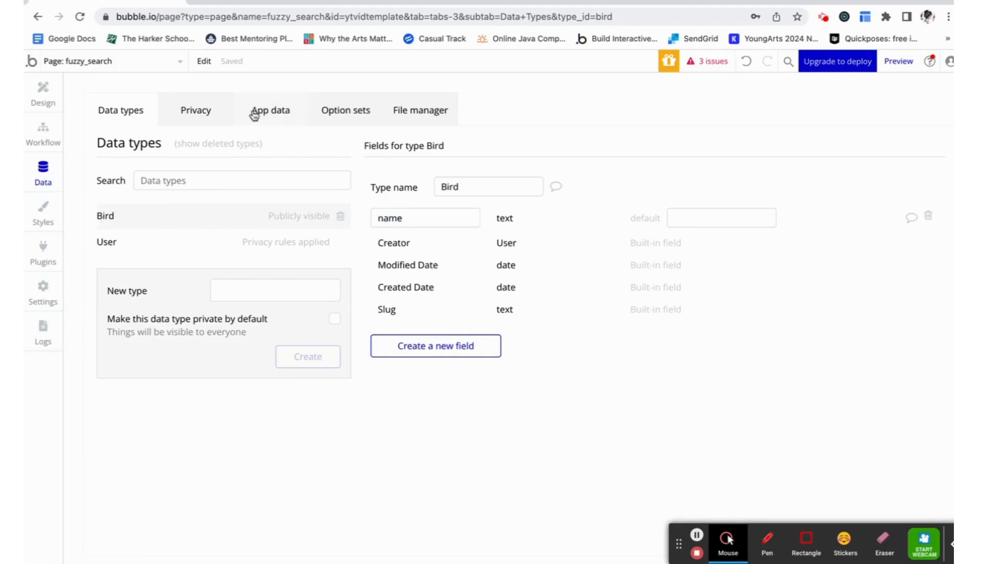
# - Create a new Bird entry named 'bluejay' in App data, making nine birds
pyautogui.click(270, 110)
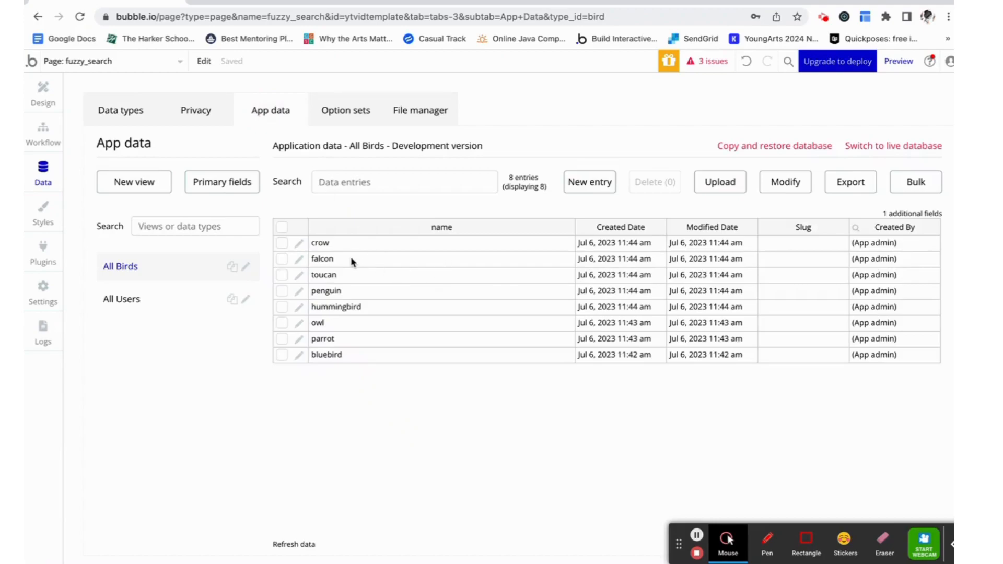
pyautogui.moveTo(248, 418)
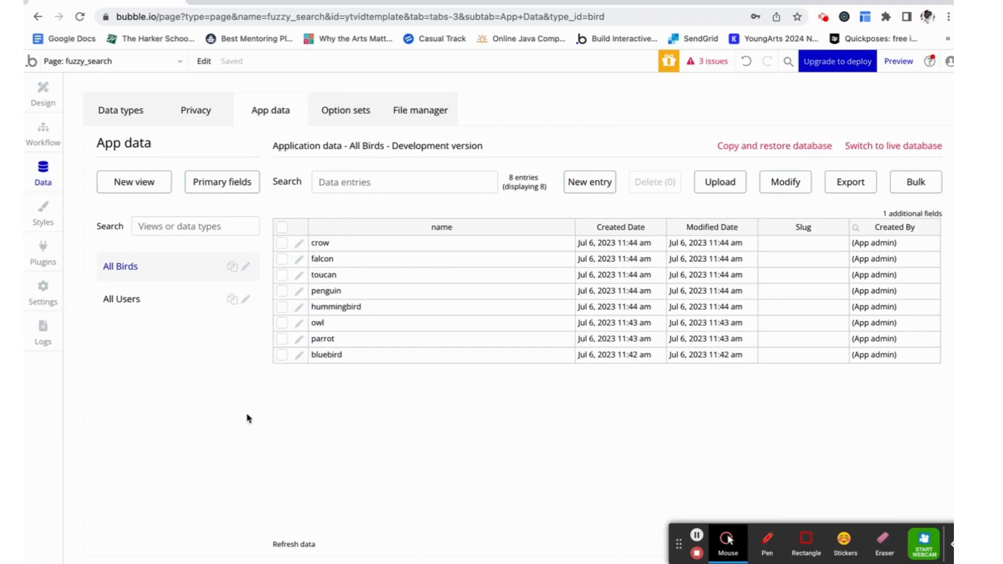
pyautogui.click(589, 182)
pyautogui.write('blue')
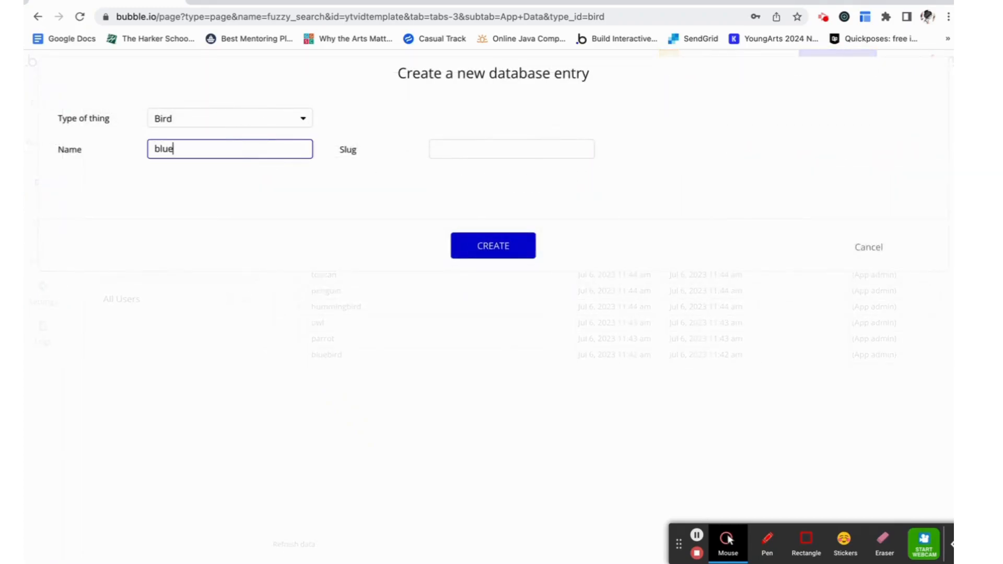
pyautogui.write('ja')
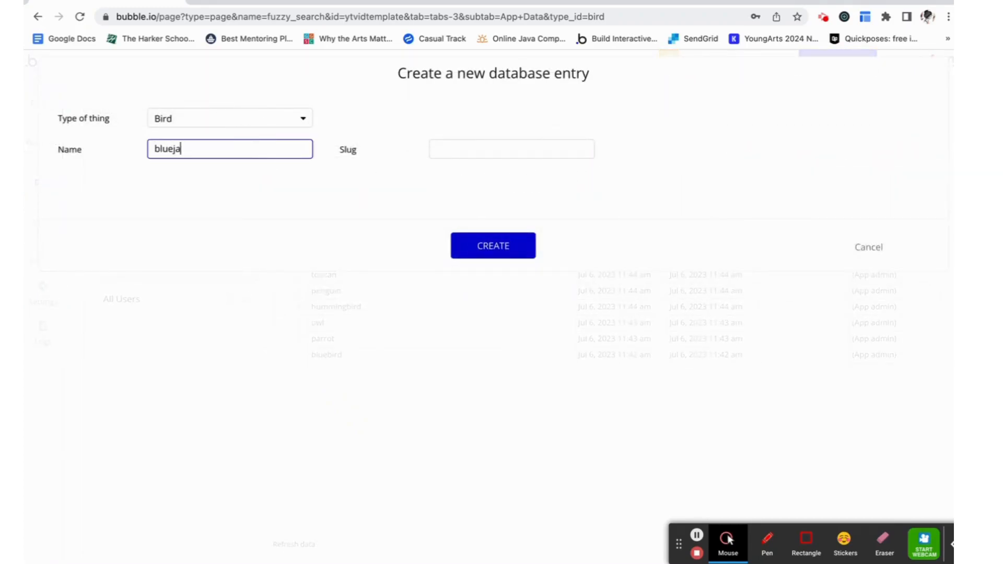
pyautogui.click(493, 245)
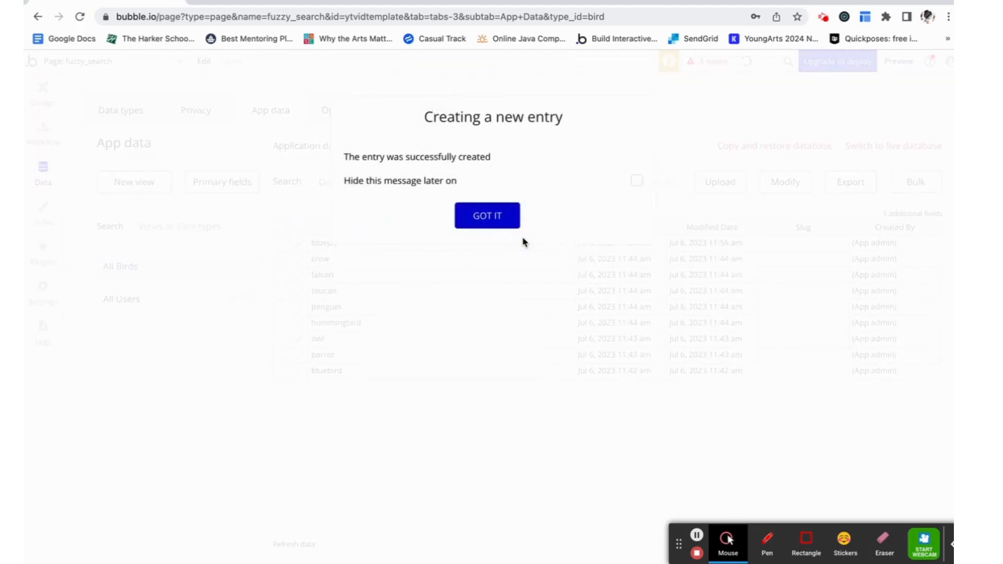
pyautogui.click(486, 215)
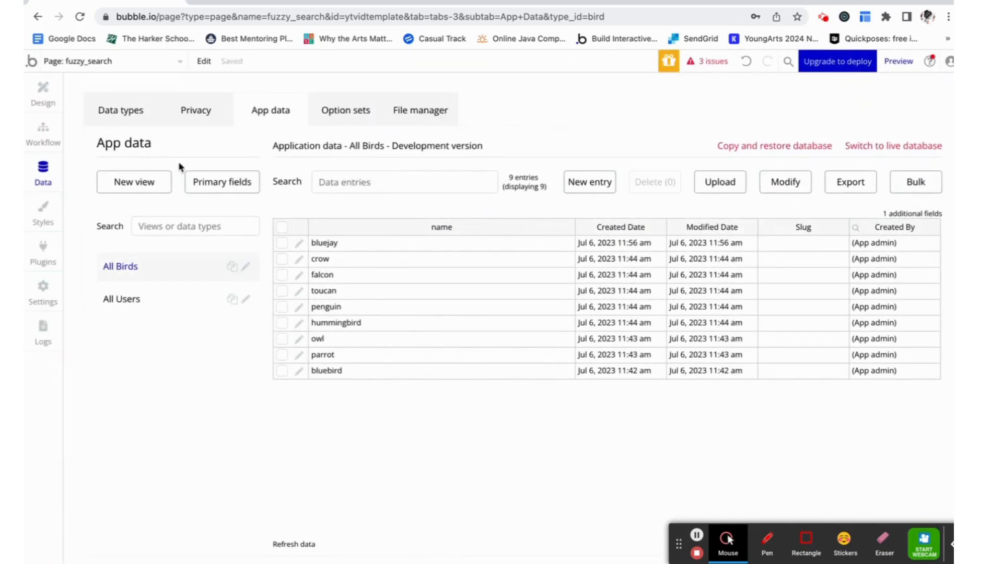
pyautogui.moveTo(131, 40)
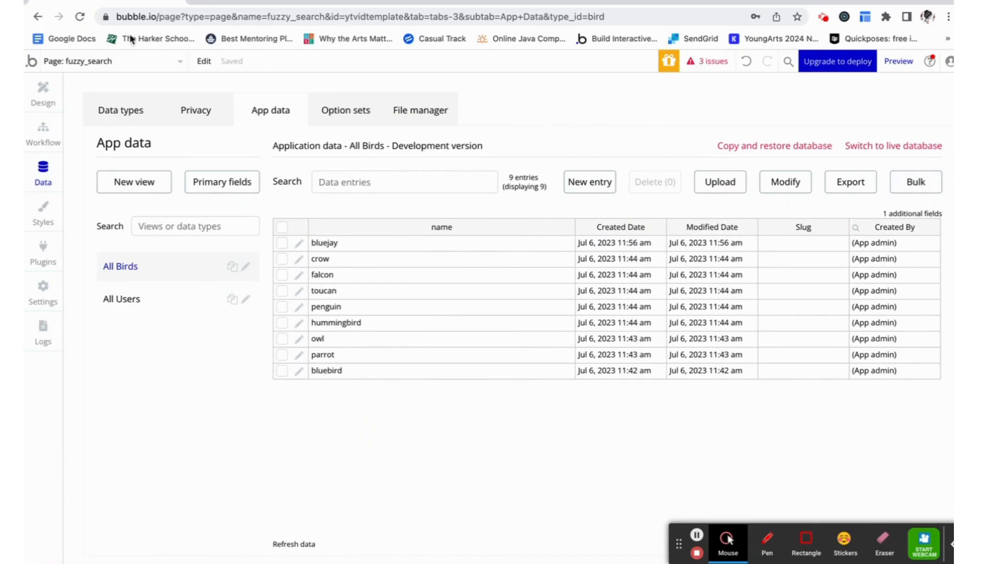
pyautogui.moveTo(43, 93)
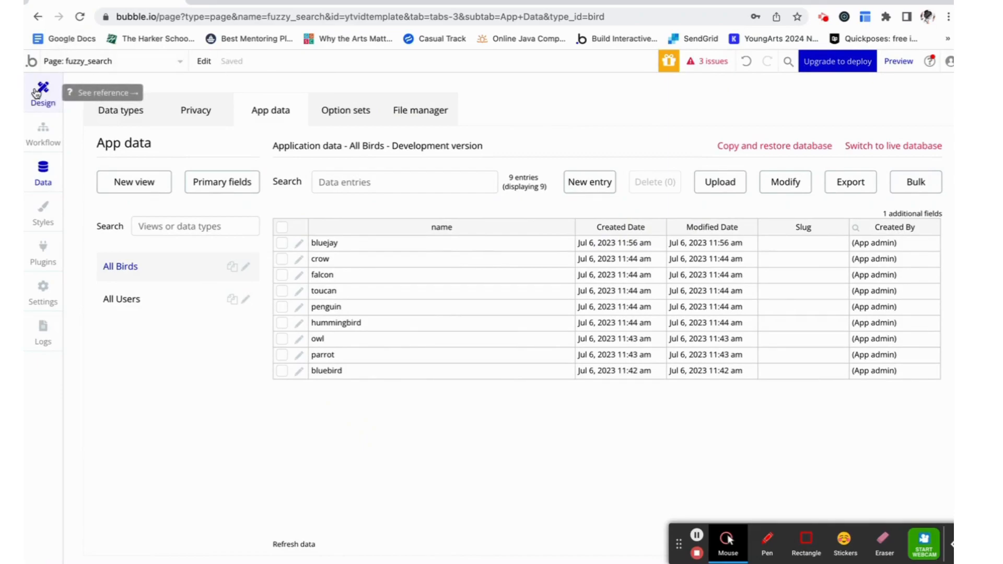
# - Set the repeating group to search for Birds with unfixed rows, each cell showing the bird's name
pyautogui.click(42, 93)
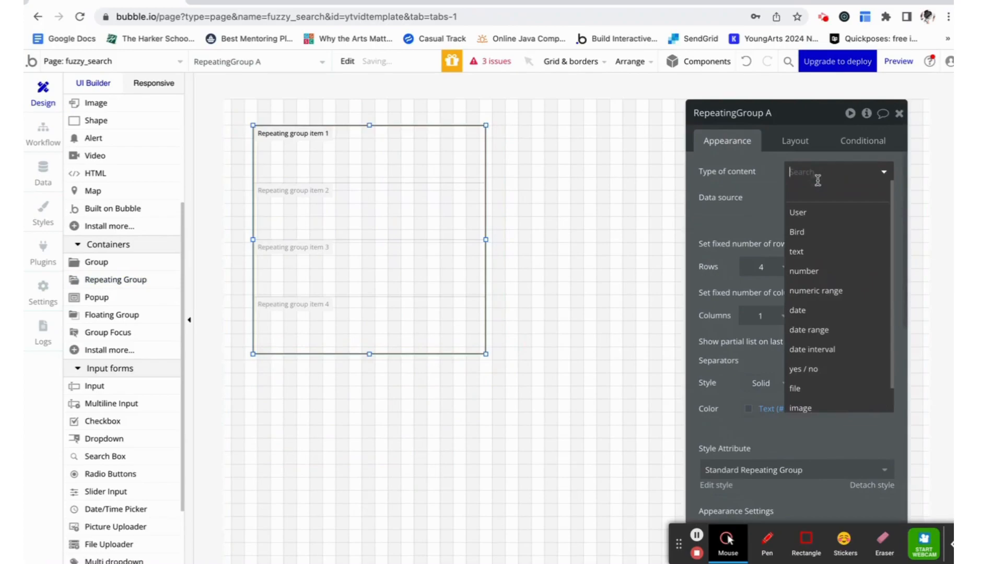
pyautogui.click(797, 232)
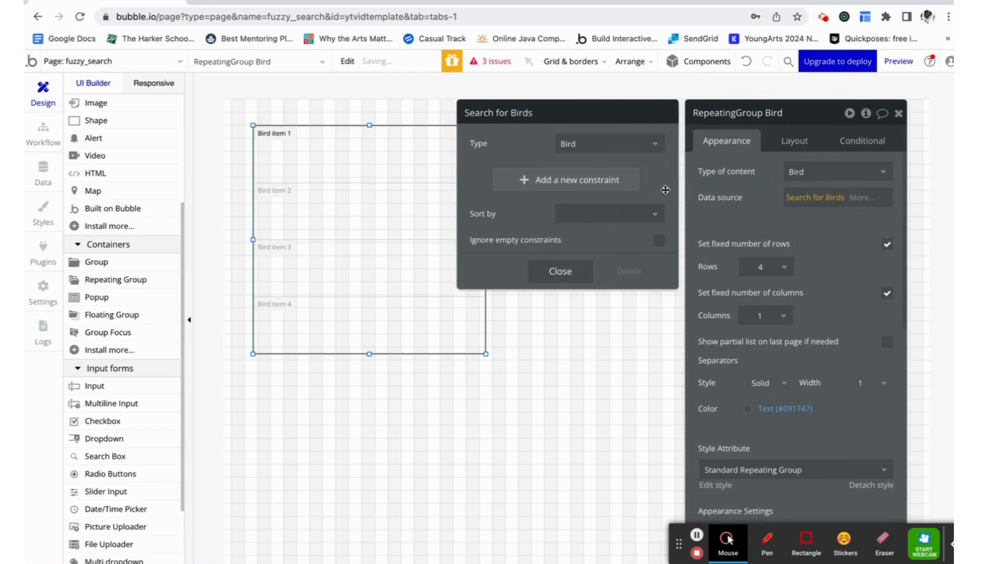
pyautogui.click(559, 271)
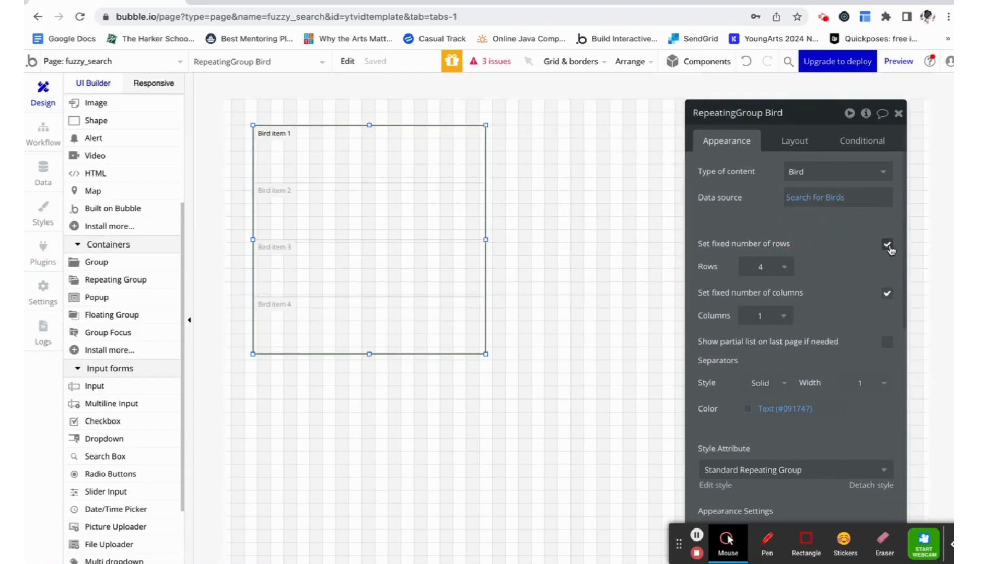
pyautogui.click(888, 244)
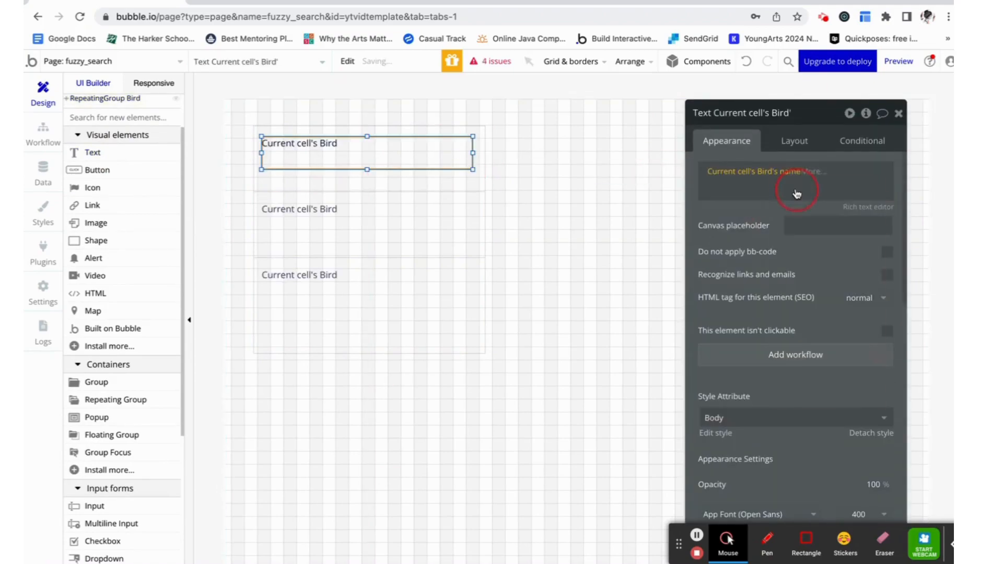
pyautogui.click(898, 61)
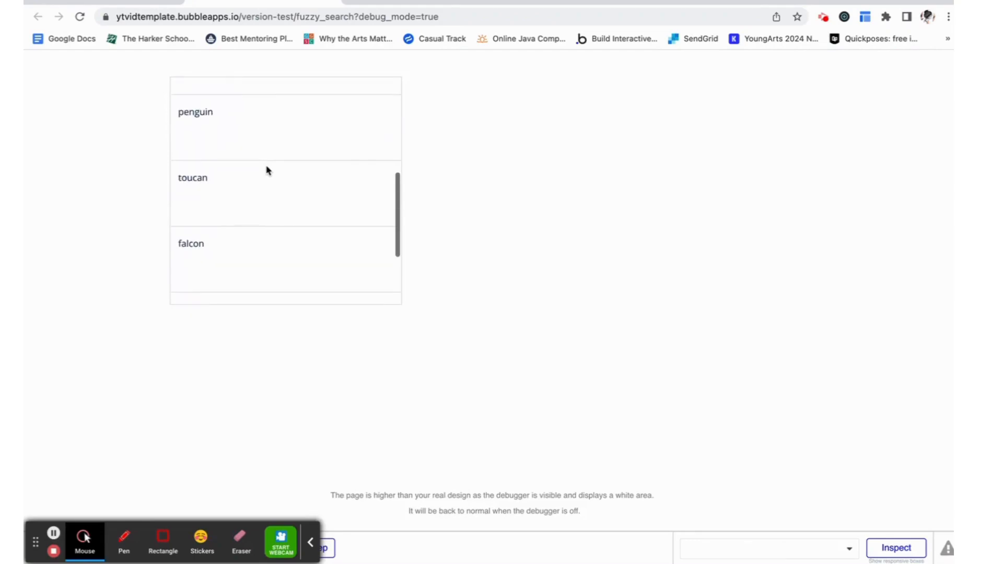
pyautogui.scroll(3)
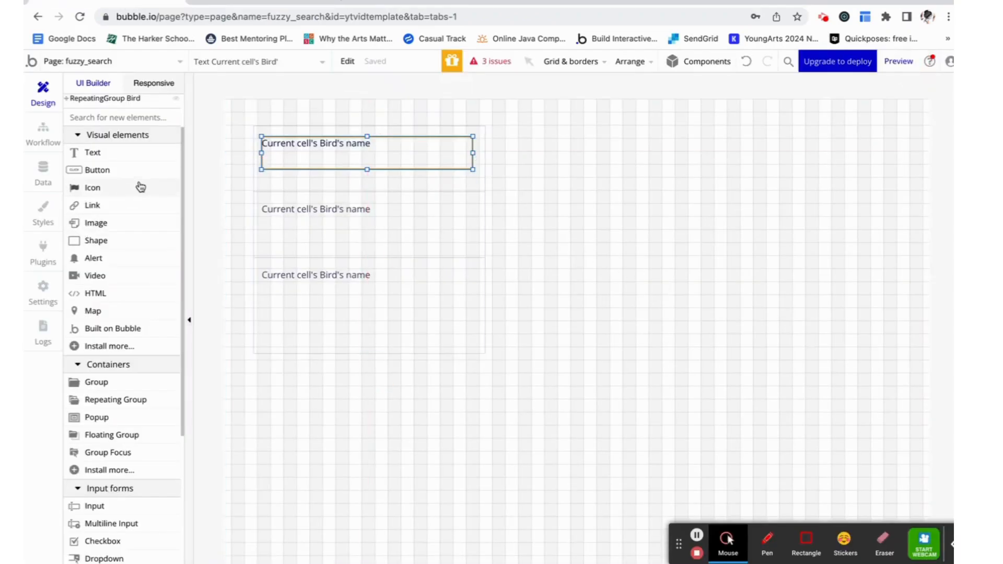
pyautogui.moveTo(94, 506)
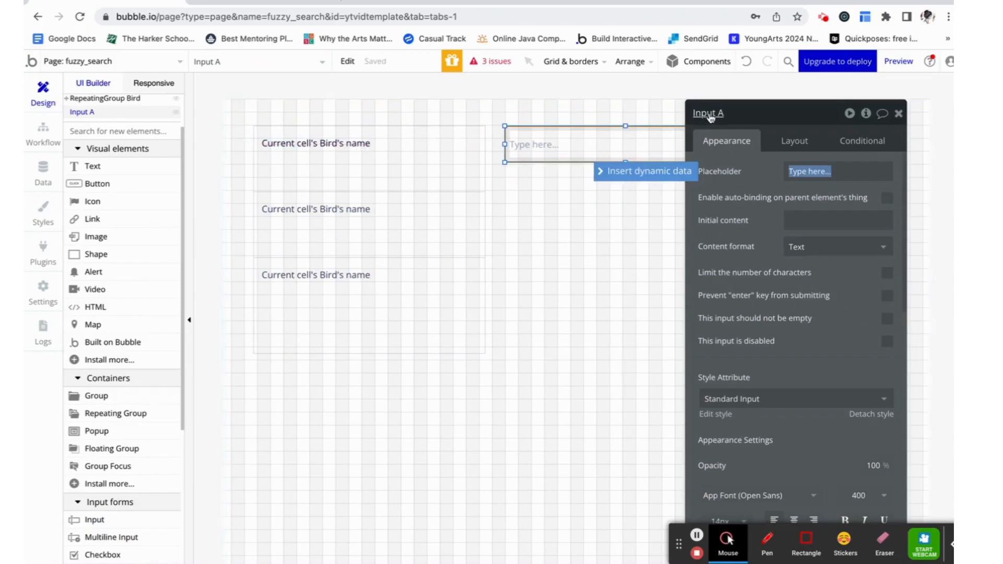
# - Rename the new input element to 'Input search'
pyautogui.write('Input sea')
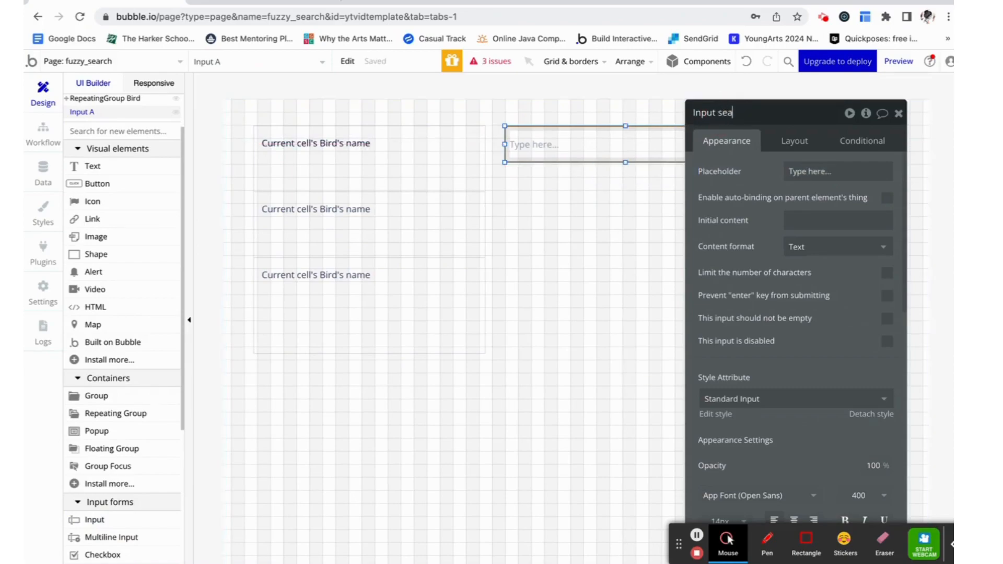
pyautogui.write('rch')
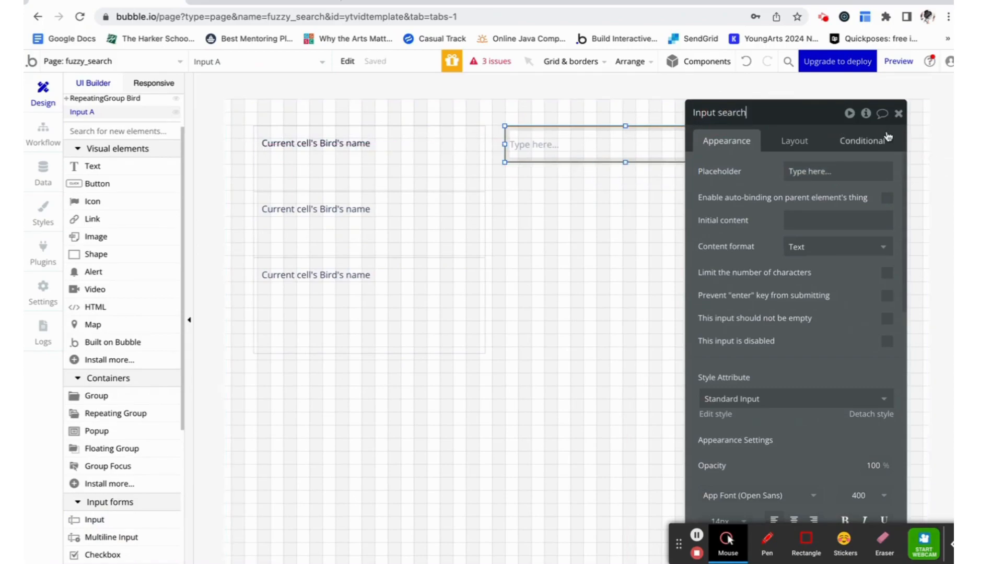
pyautogui.click(899, 113)
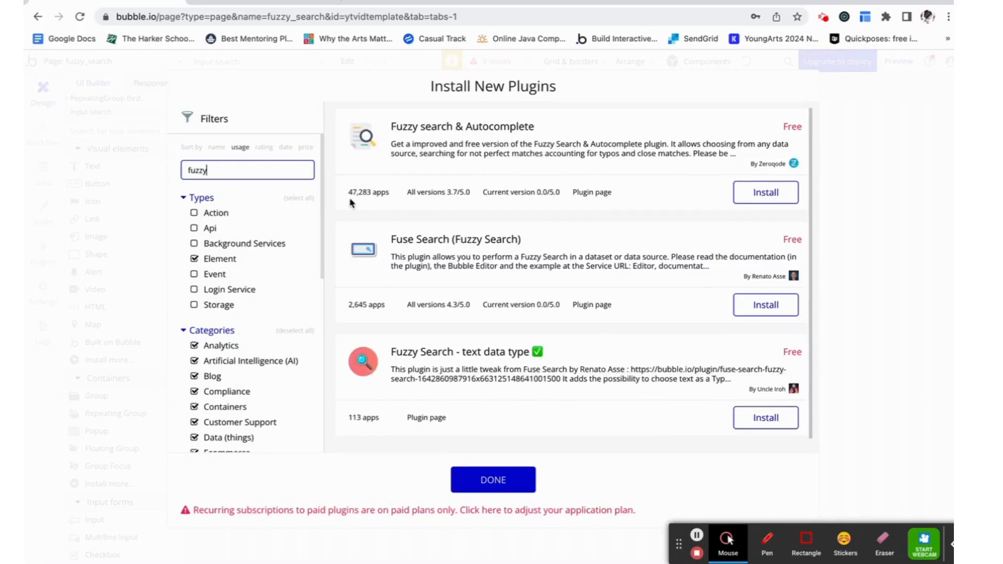
# - Install the Fuzzy search & Autocomplete plugin and finish adding plugins
pyautogui.click(765, 191)
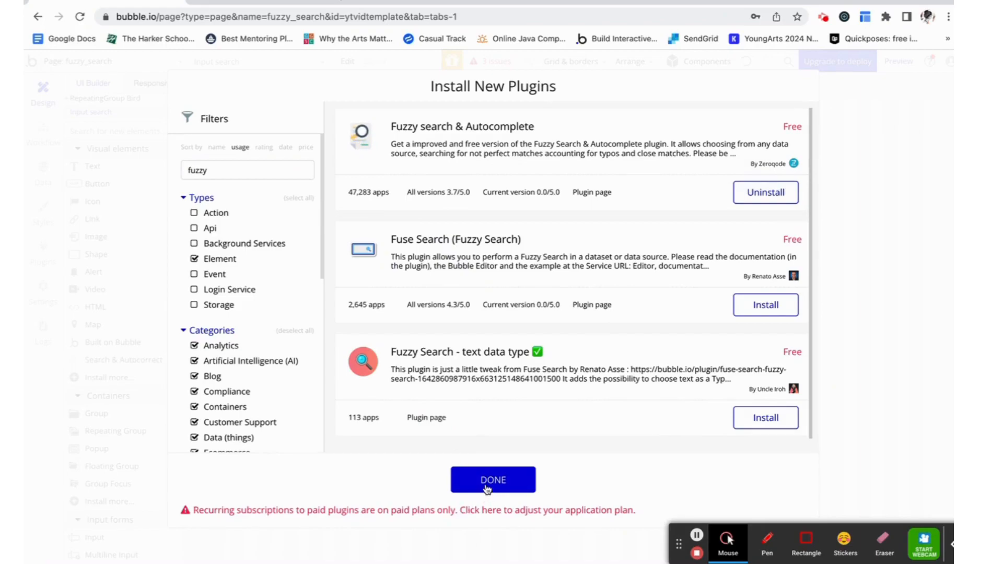
pyautogui.click(493, 480)
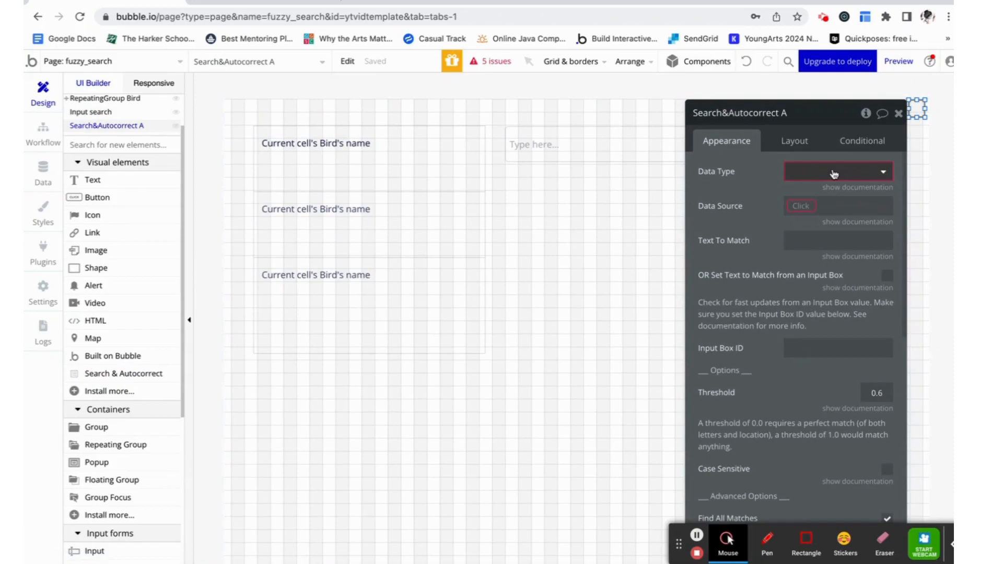
# - Switch Search&Autocorrect A's data source from the repeating group's list to a search for Birds
pyautogui.click(835, 171)
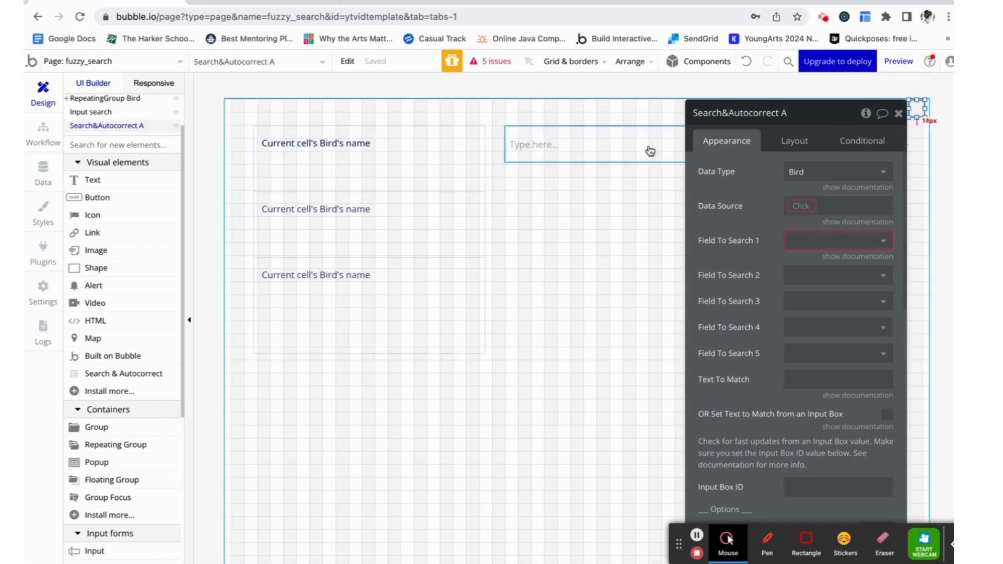
pyautogui.click(801, 205)
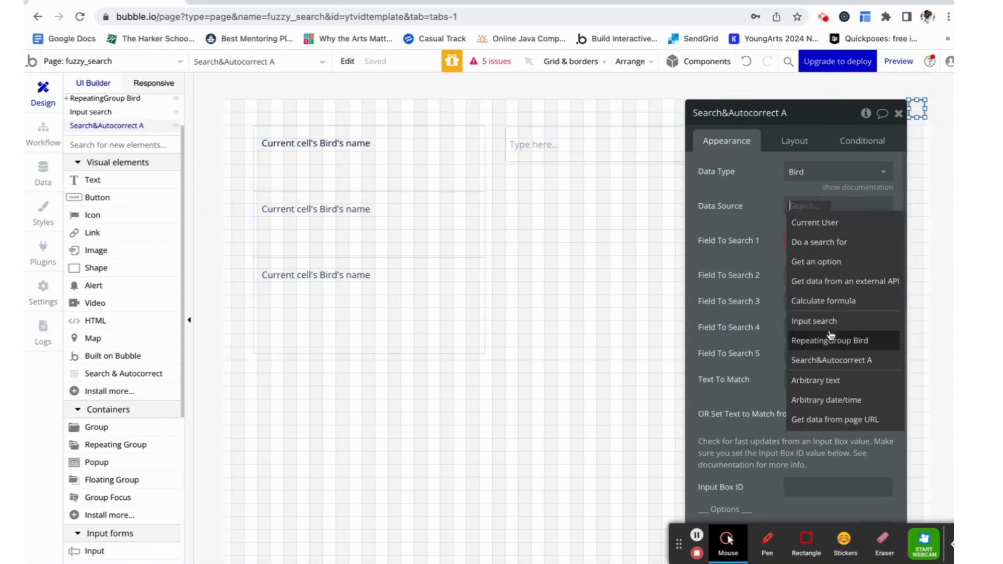
pyautogui.click(830, 340)
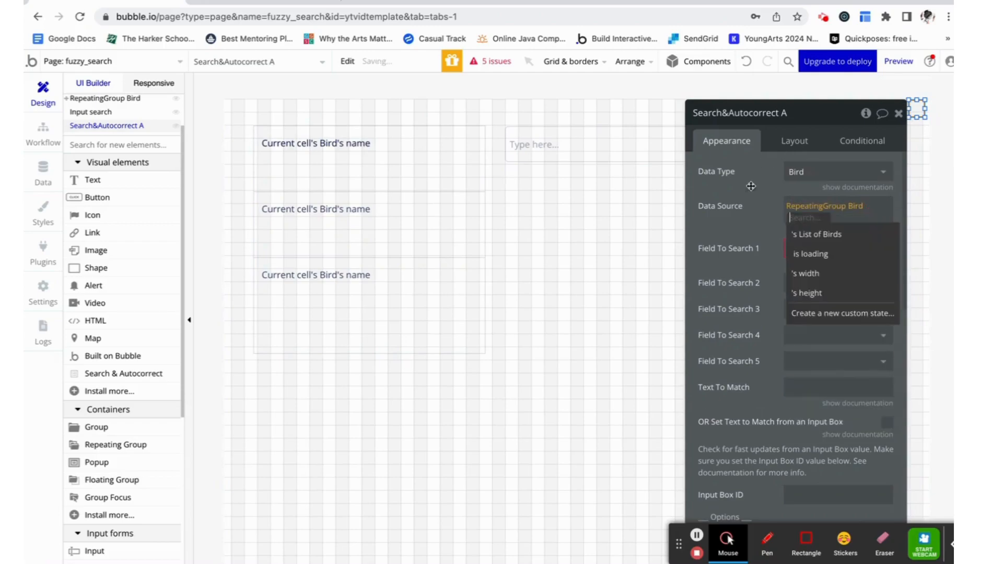
pyautogui.click(815, 233)
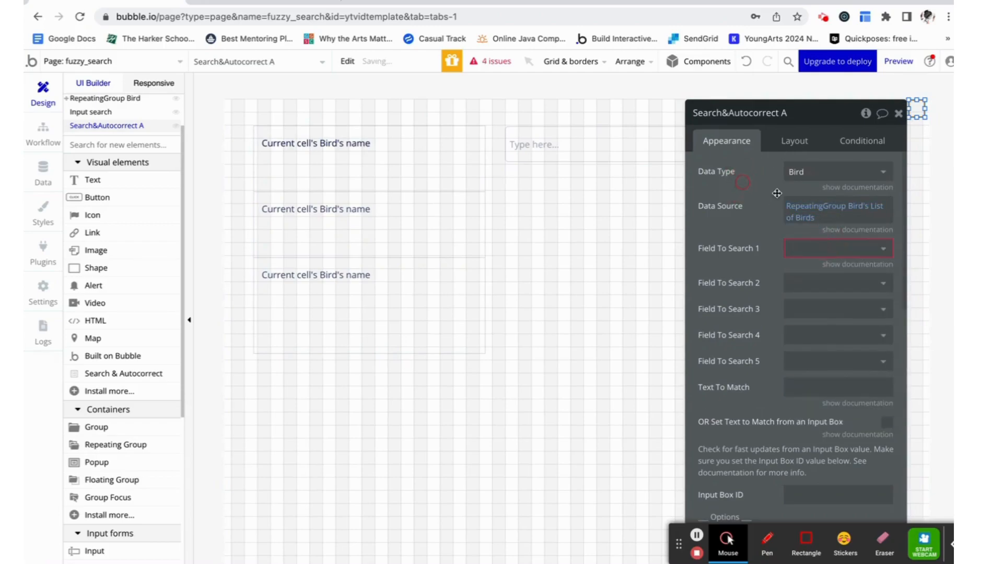
pyautogui.click(835, 205)
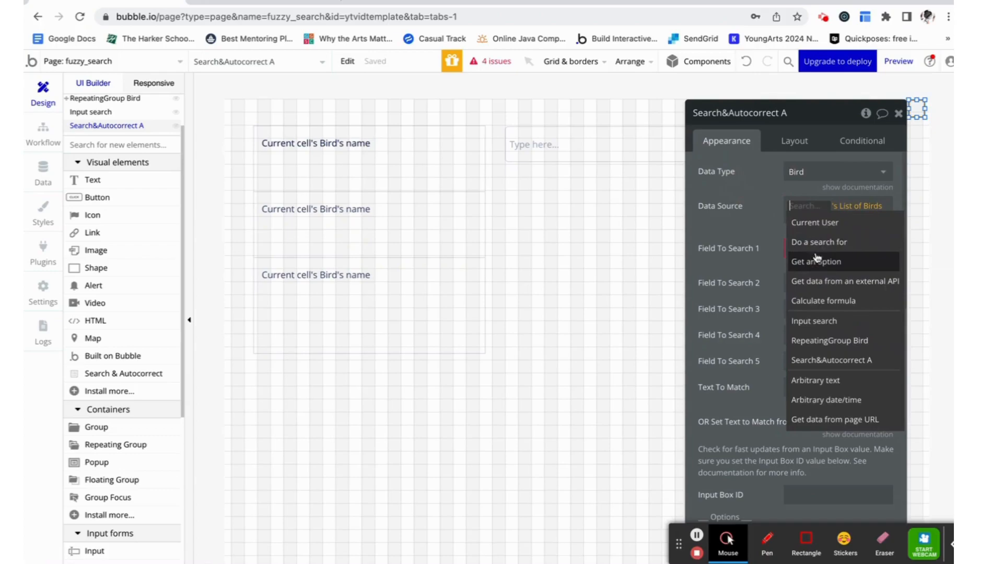
pyautogui.click(820, 242)
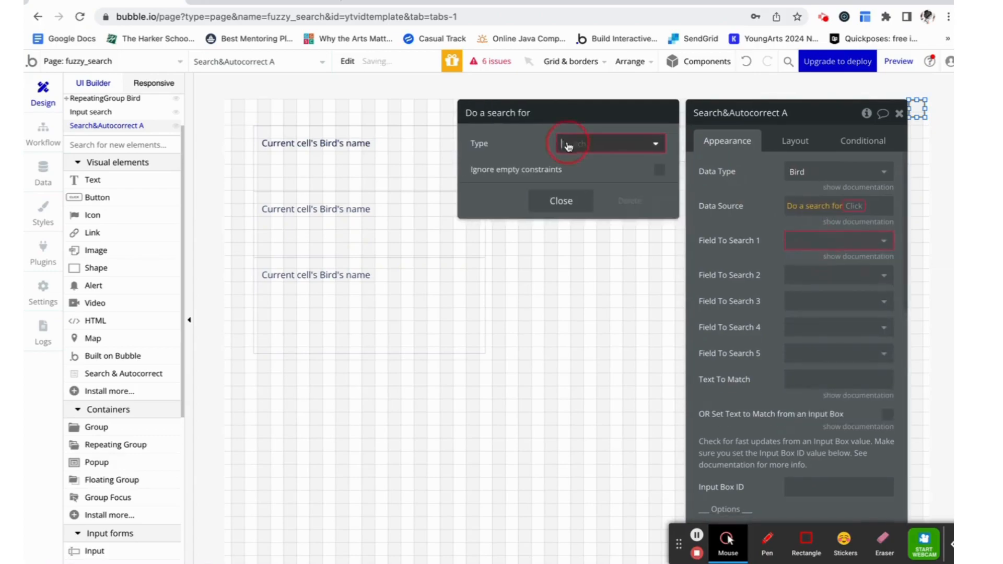
pyautogui.click(608, 143)
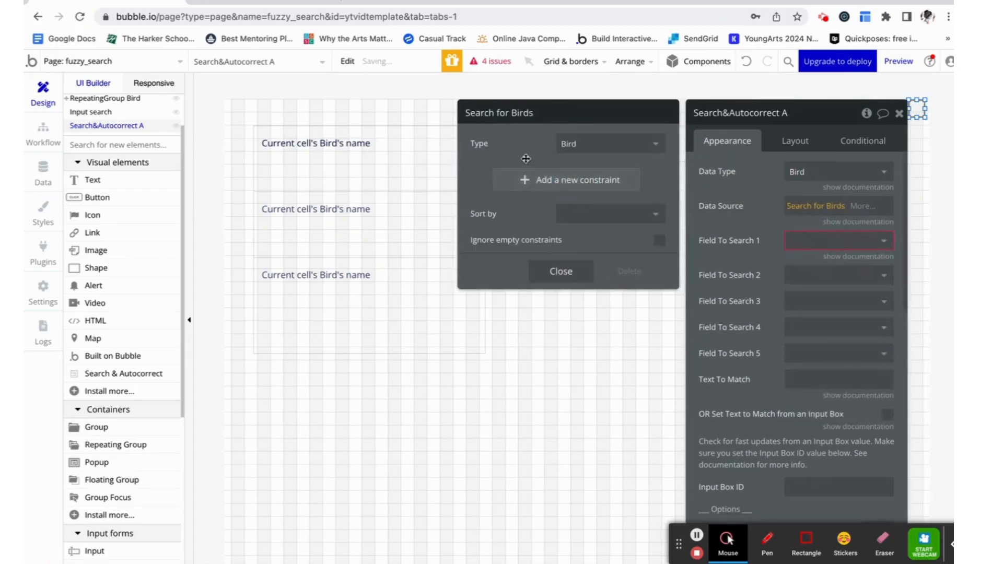
pyautogui.click(559, 271)
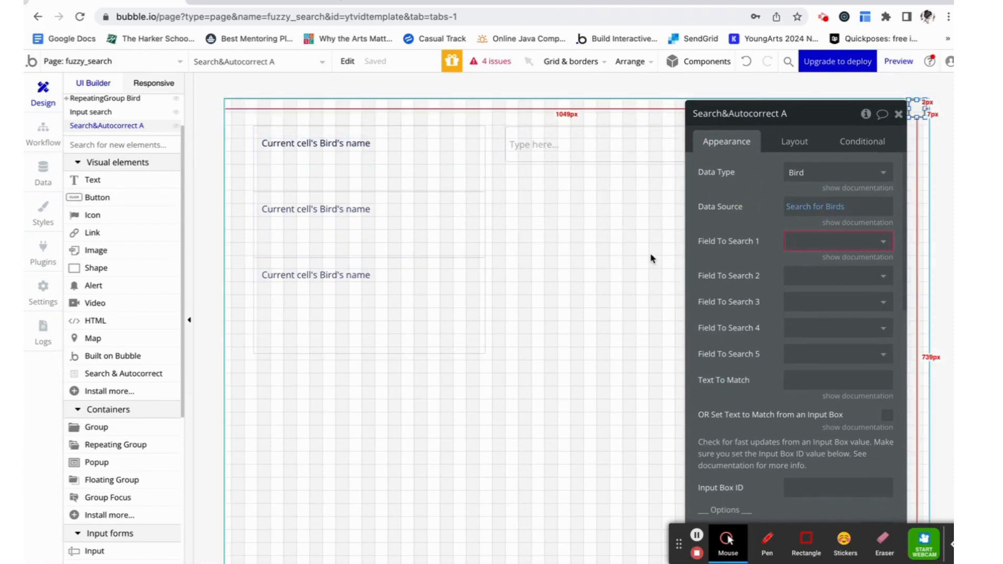
# - Set Field To Search 1 to 'name' and take the match text from an input box
pyautogui.click(837, 242)
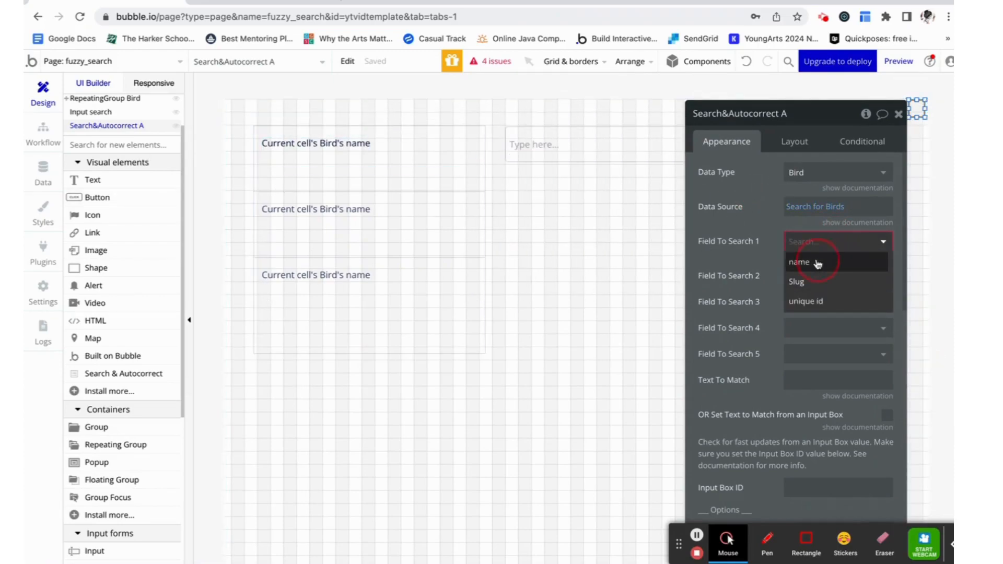
pyautogui.click(803, 262)
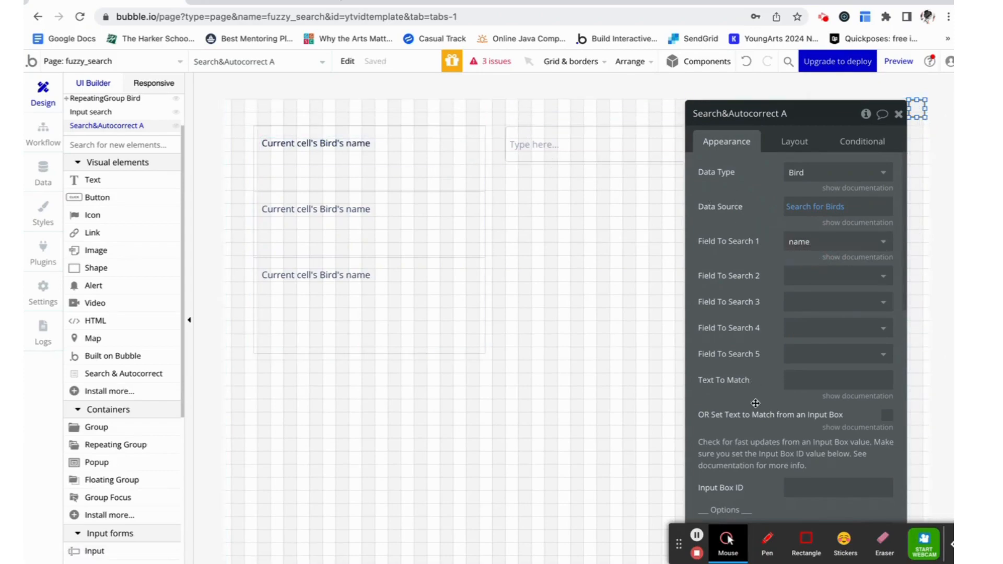
pyautogui.scroll(-3)
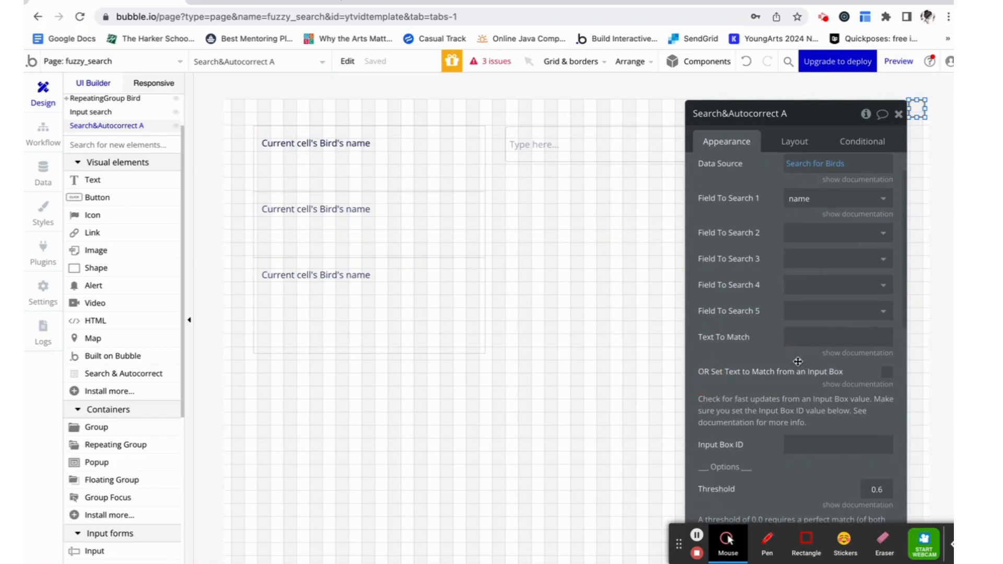
pyautogui.moveTo(805, 382)
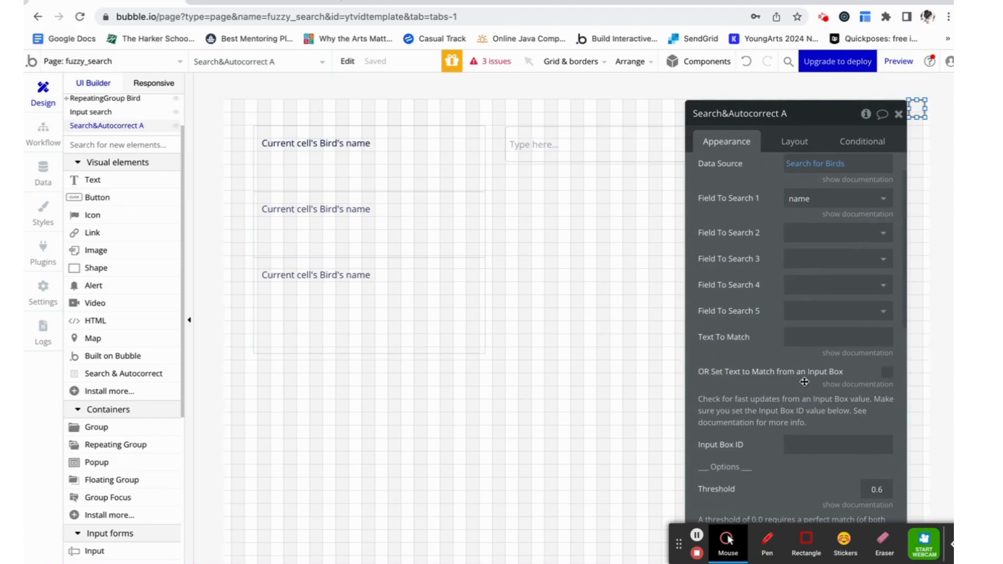
pyautogui.click(887, 371)
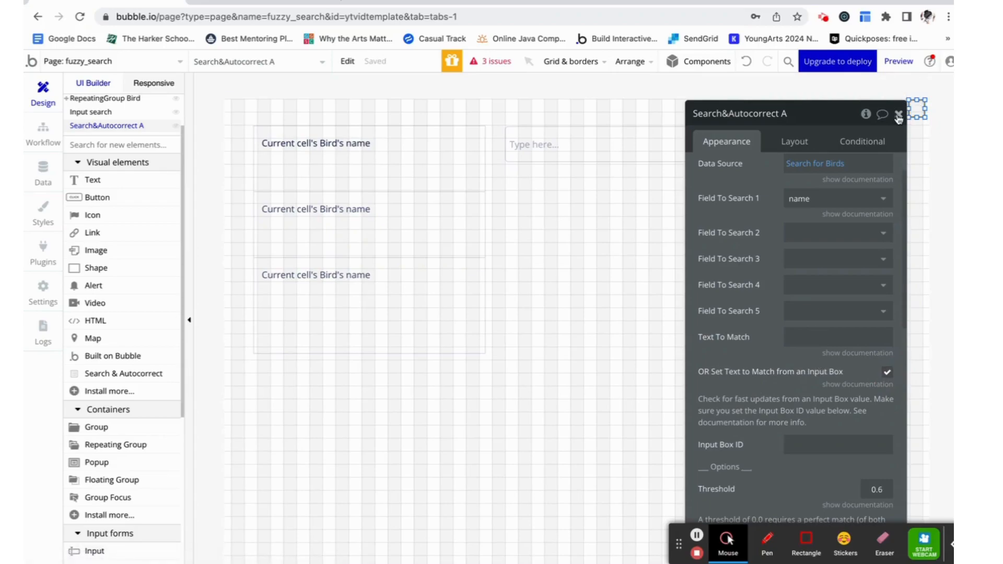
pyautogui.click(899, 116)
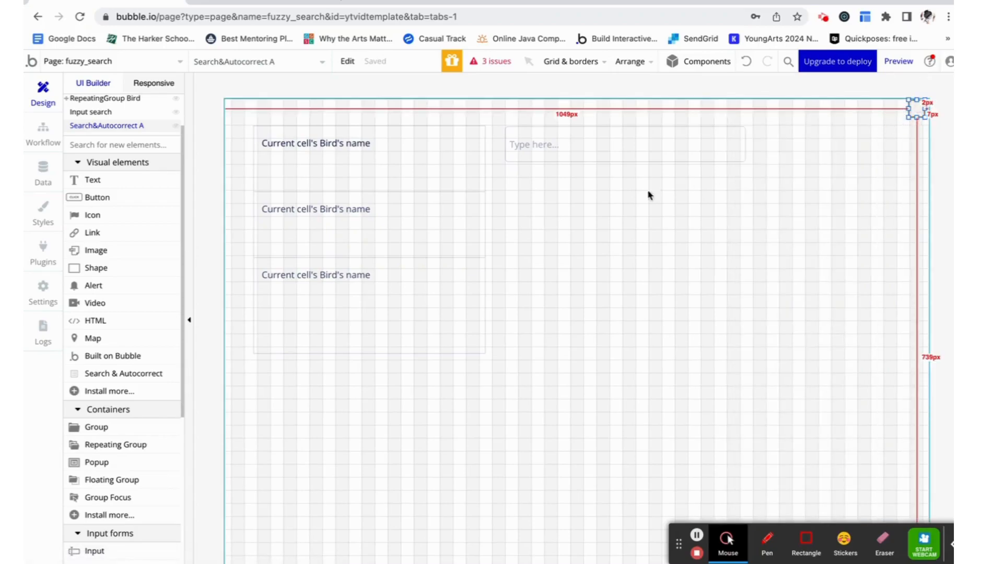
pyautogui.moveTo(865, 134)
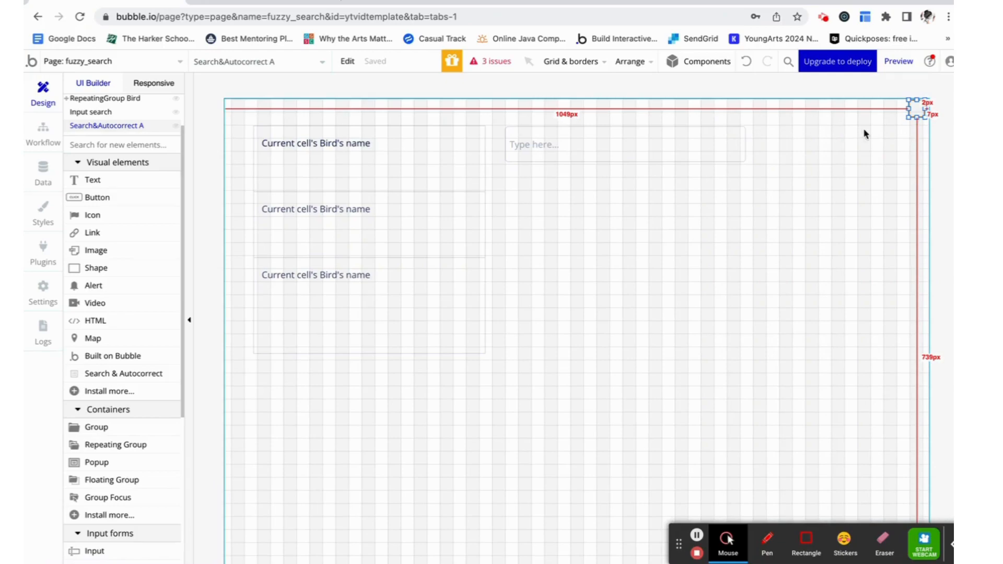
pyautogui.moveTo(613, 232)
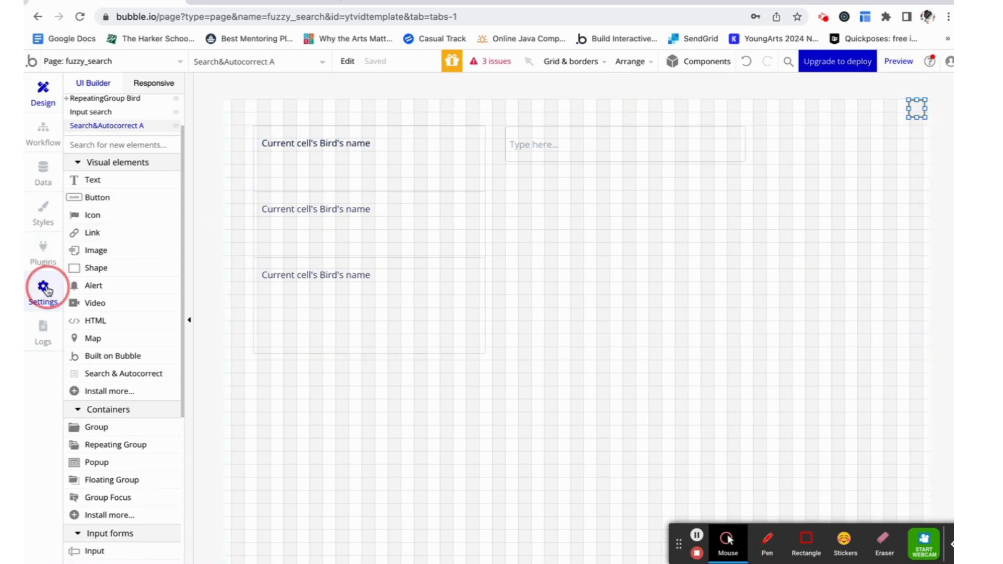
pyautogui.click(42, 288)
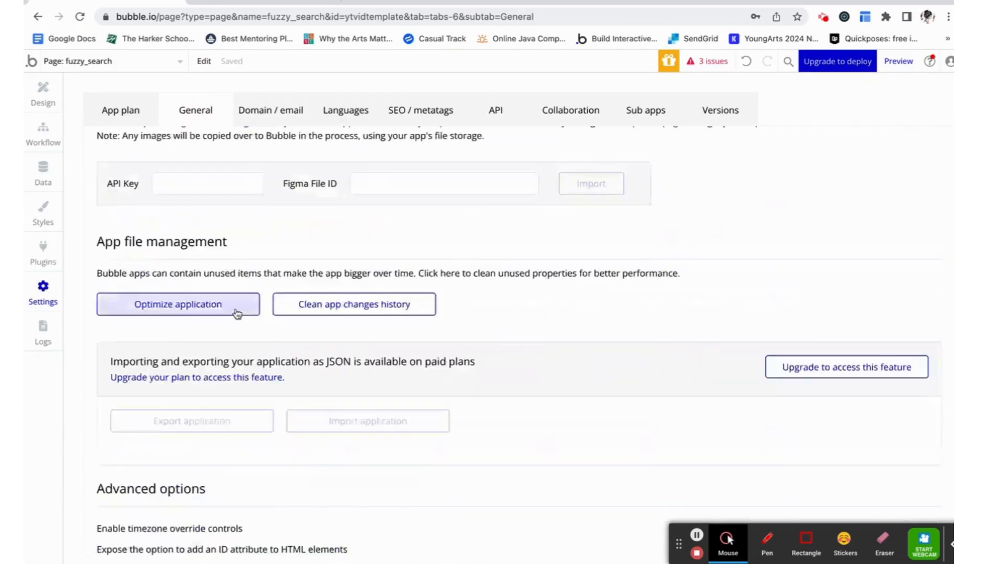
pyautogui.moveTo(297, 536)
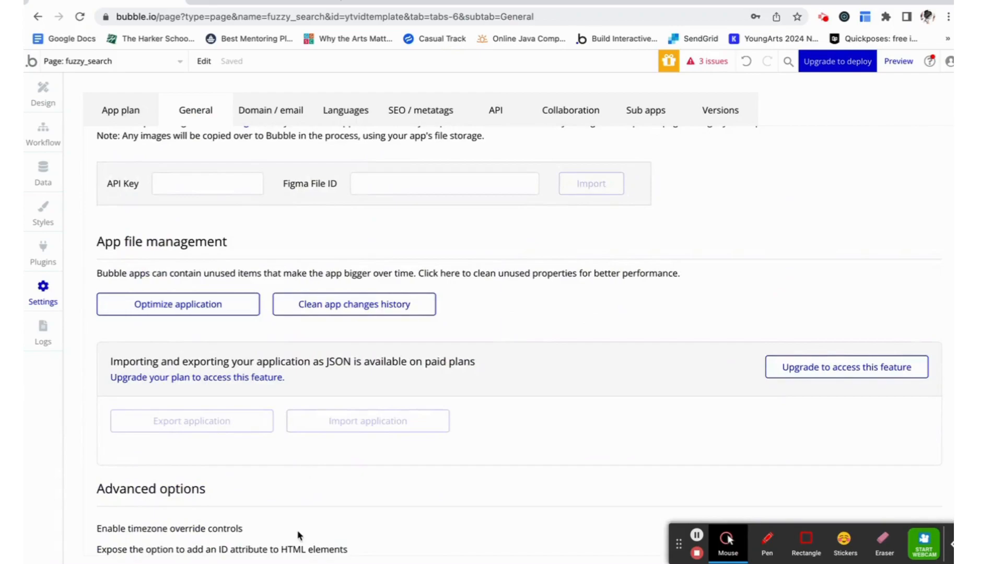
pyautogui.moveTo(97, 552)
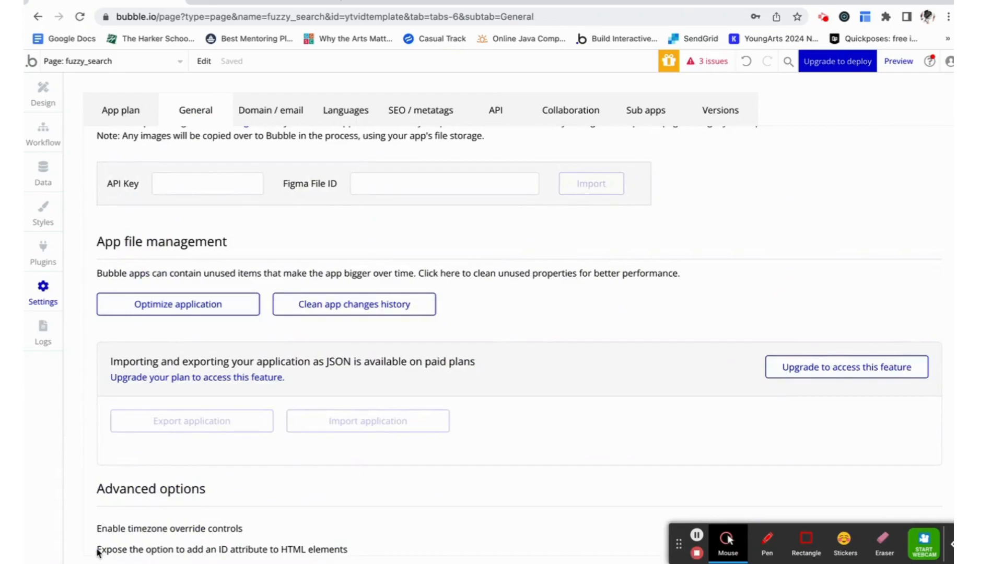
pyautogui.moveTo(263, 560)
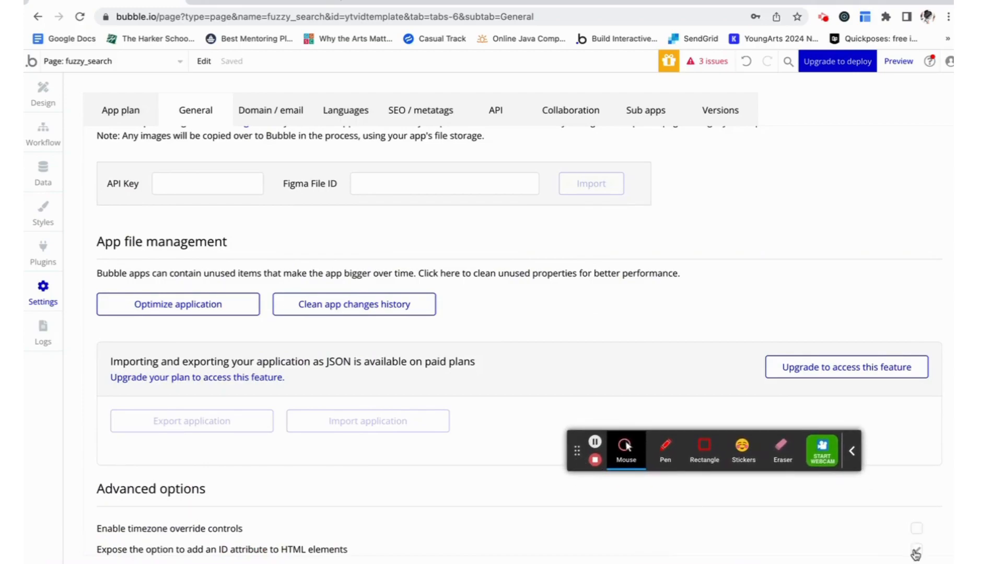
# - Tick 'Expose the option to add an ID attribute to HTML elements' in Advanced options
pyautogui.click(916, 550)
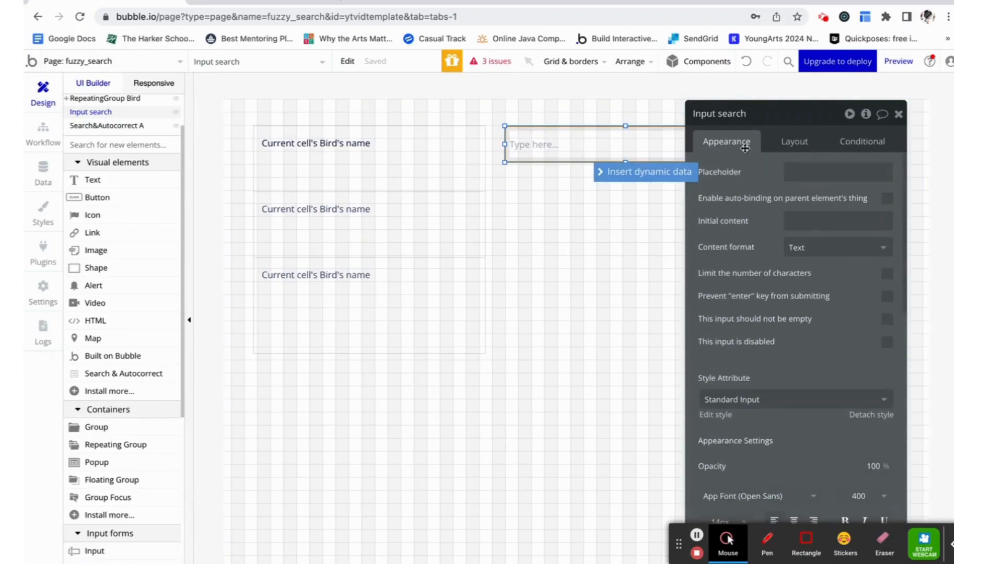
# - Set the Input search box's ID Attribute to 'searchbox'
pyautogui.scroll(-3)
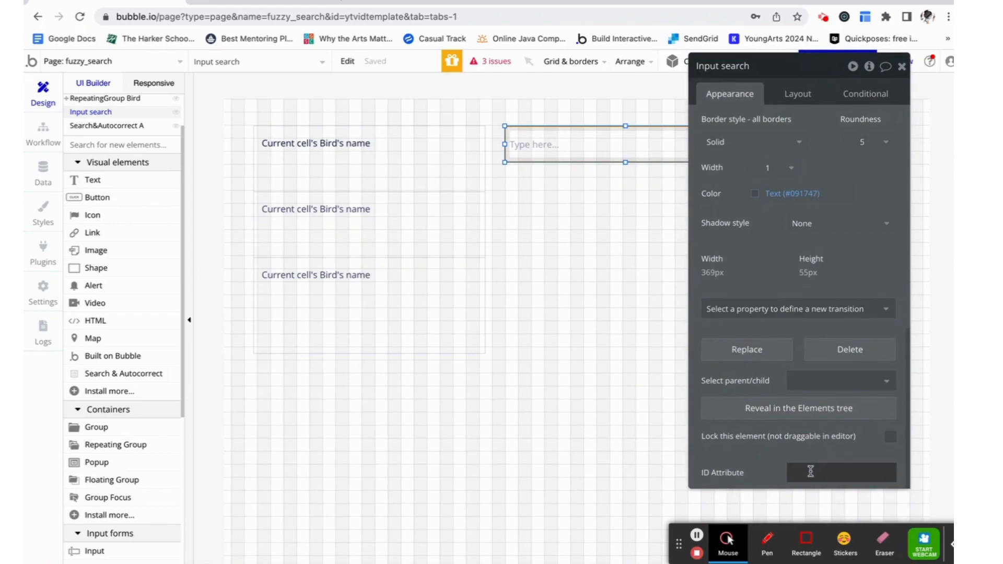
pyautogui.write('searchbo')
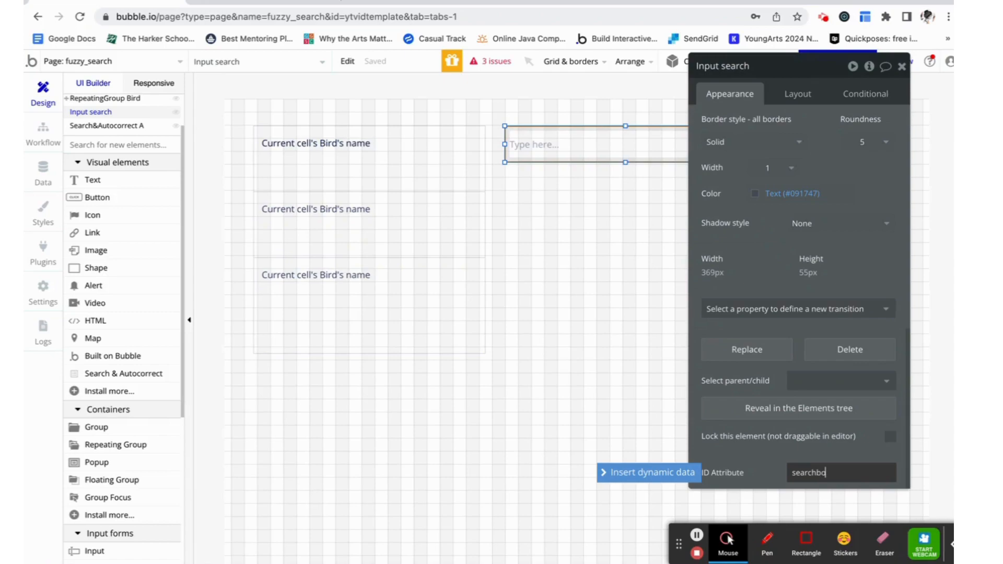
pyautogui.write('x')
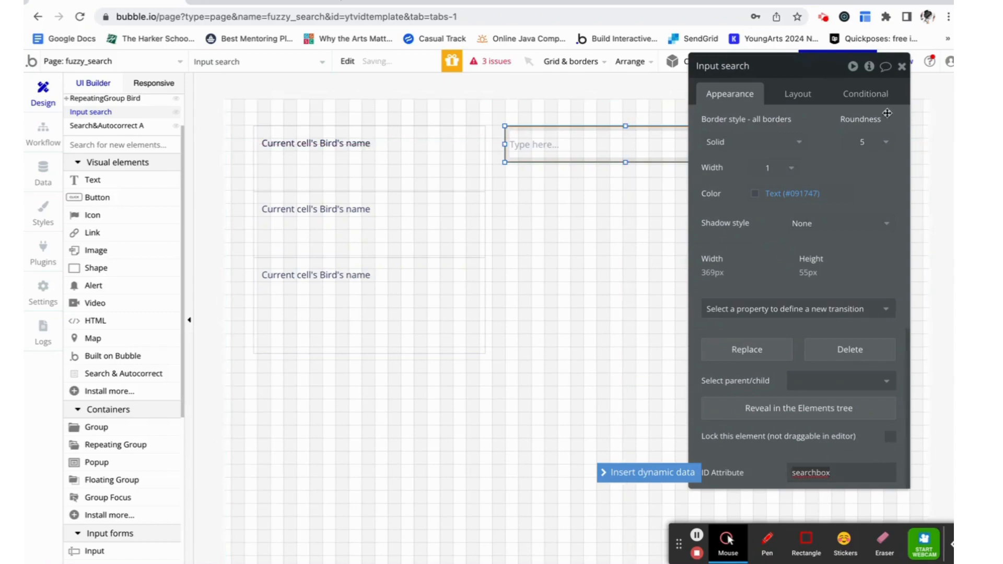
pyautogui.doubleClick(810, 472)
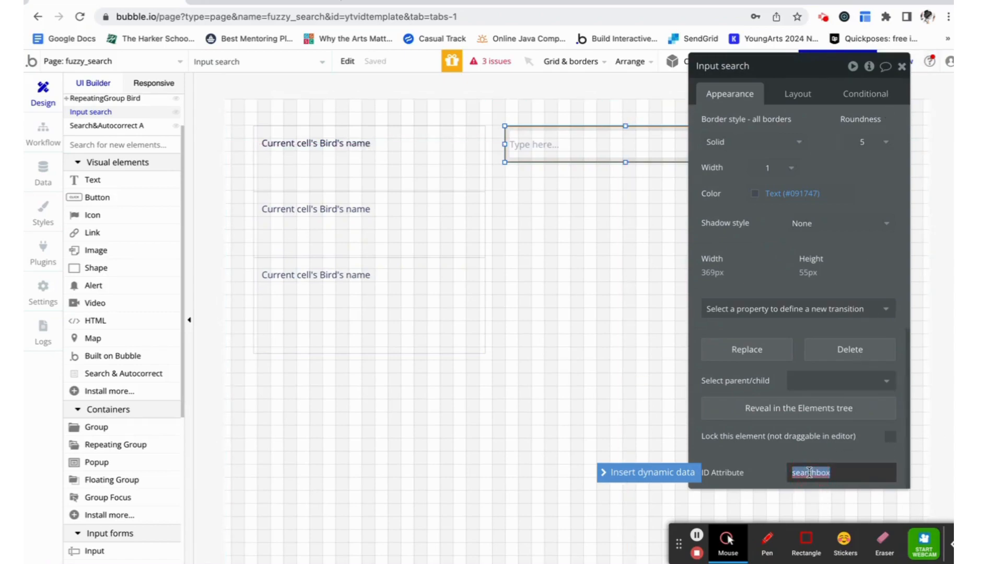
pyautogui.click(902, 66)
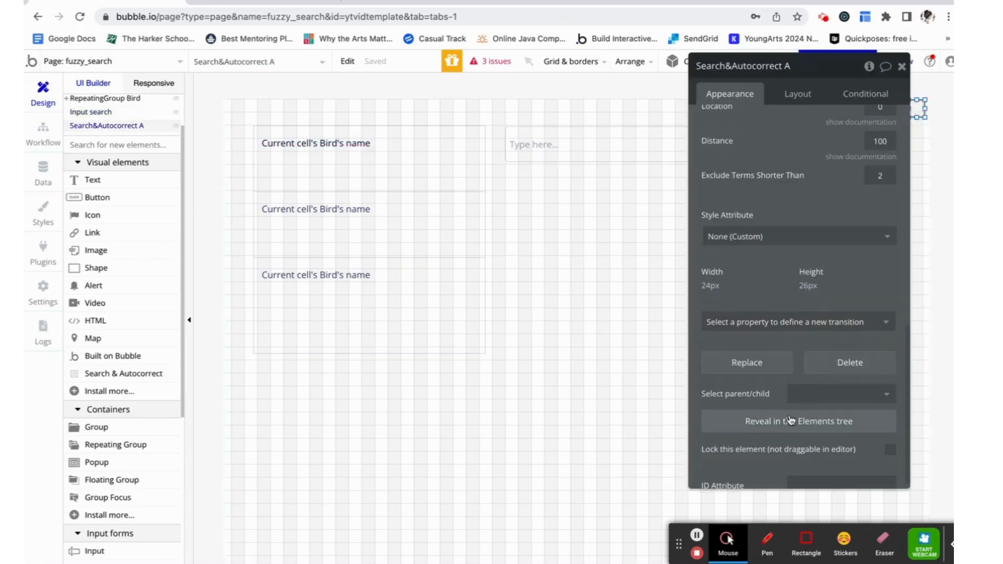
# - Enter 'searchbox' as Search&Autocorrect A's Input Box ID
pyautogui.scroll(-3)
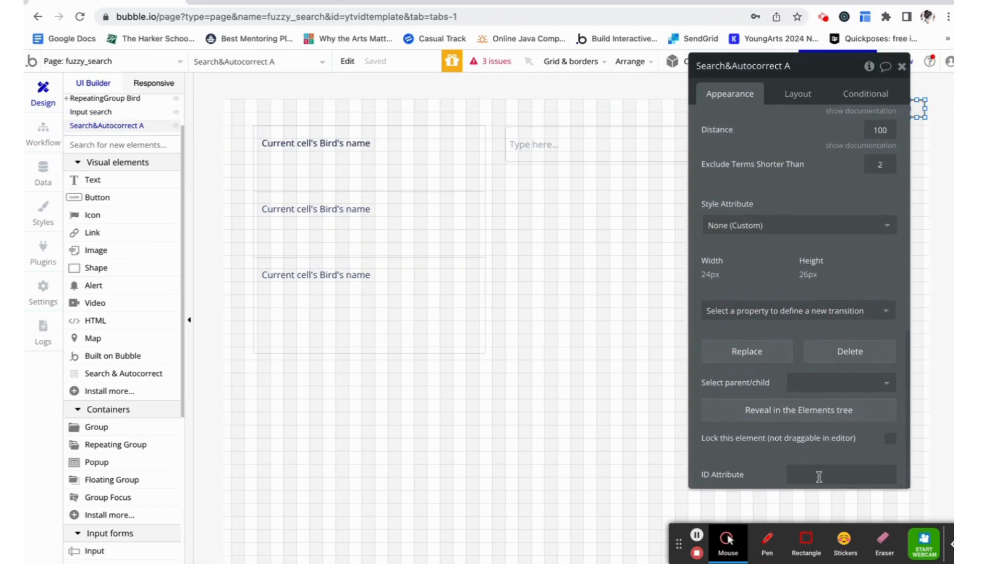
pyautogui.scroll(3)
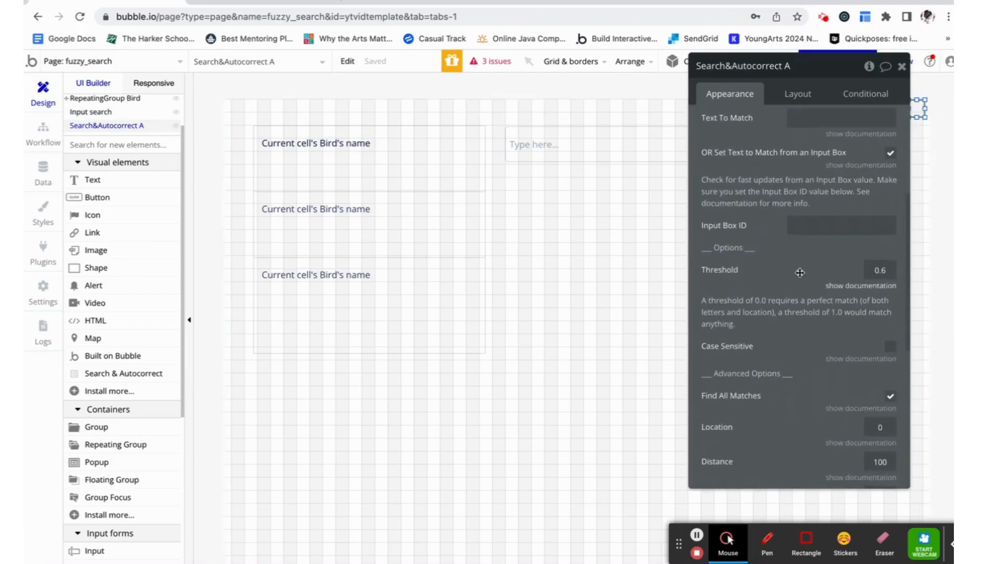
pyautogui.write('searchbox')
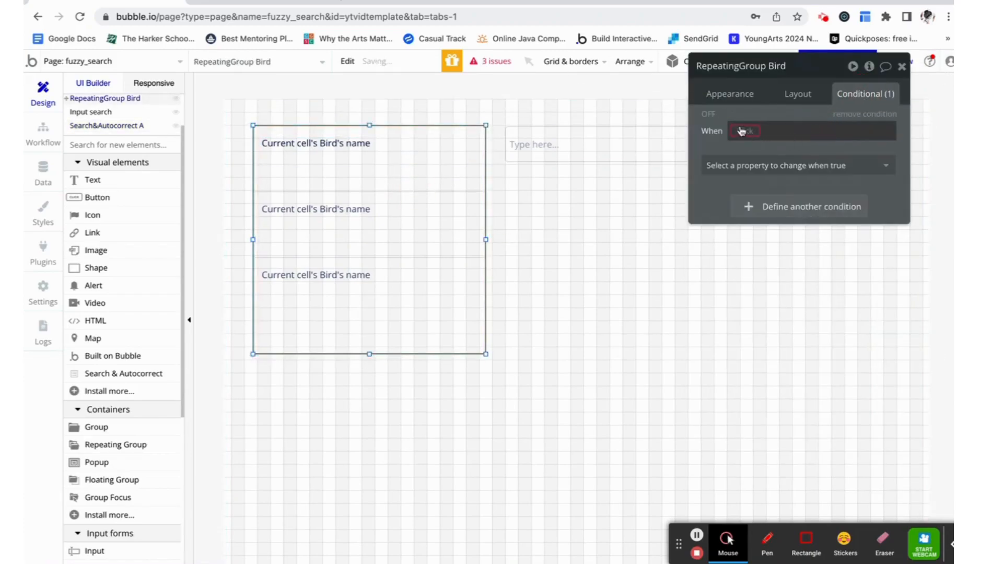
# - Base the condition on Input search's value:number of characters ≥ 2
pyautogui.click(768, 131)
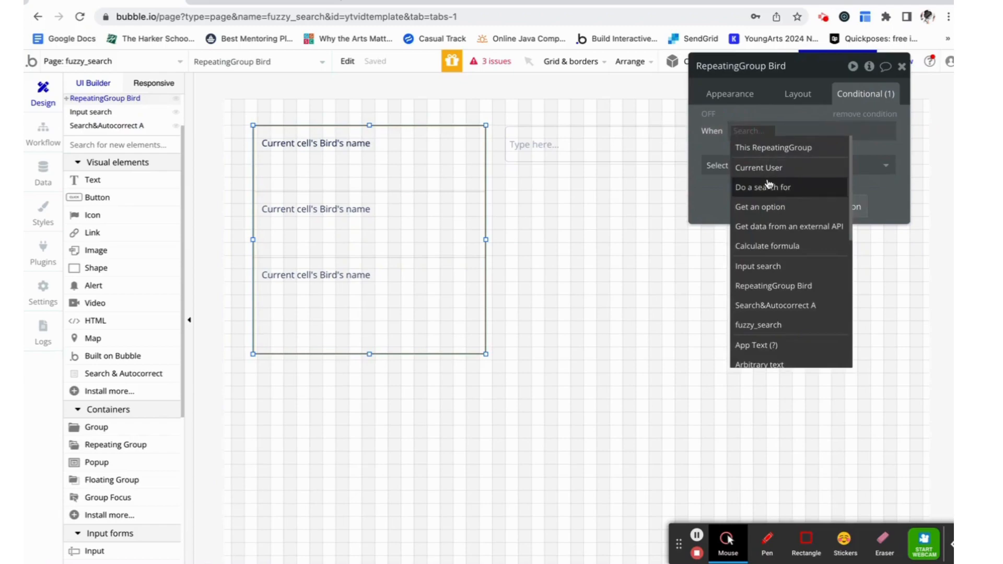
pyautogui.write('inp')
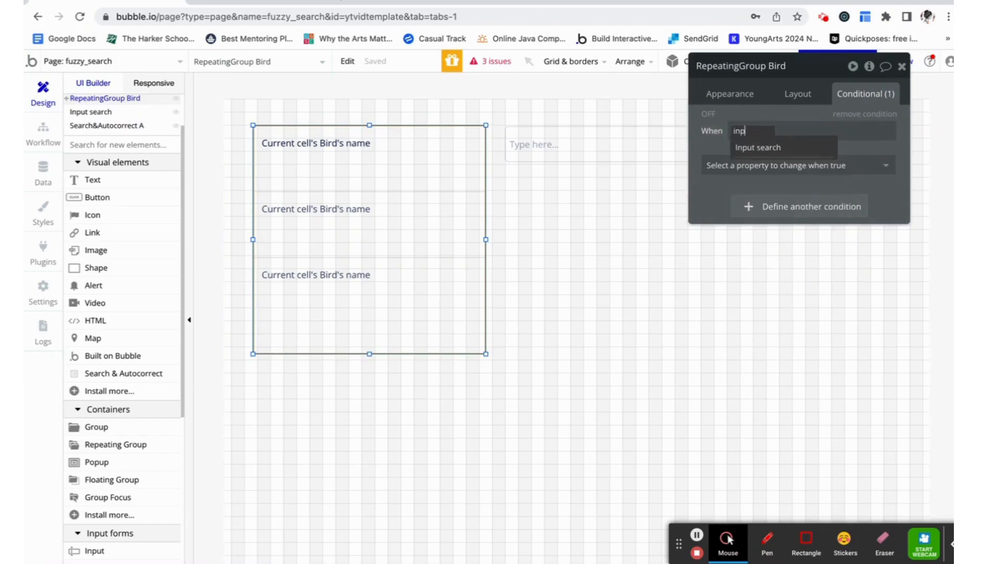
pyautogui.click(758, 148)
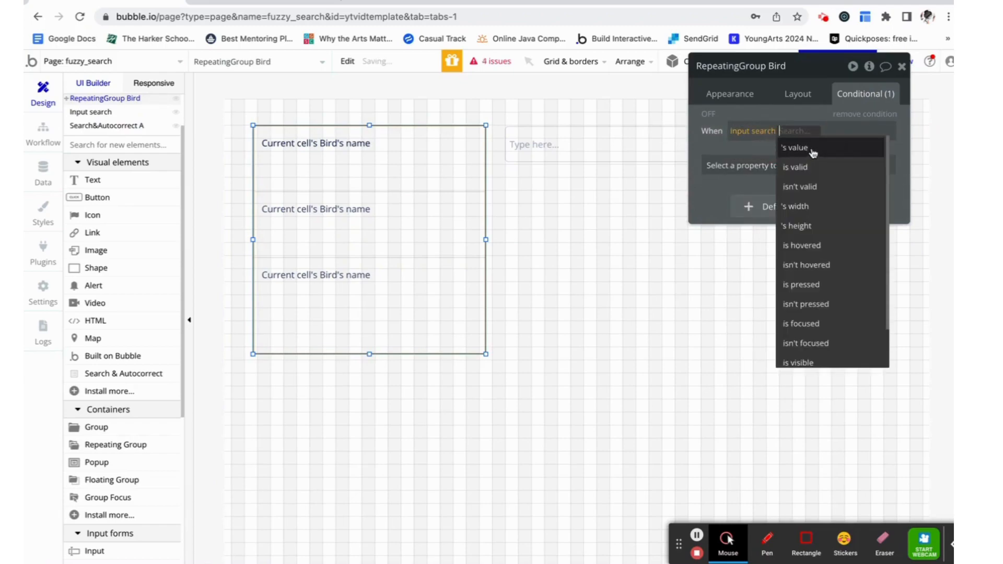
pyautogui.click(795, 148)
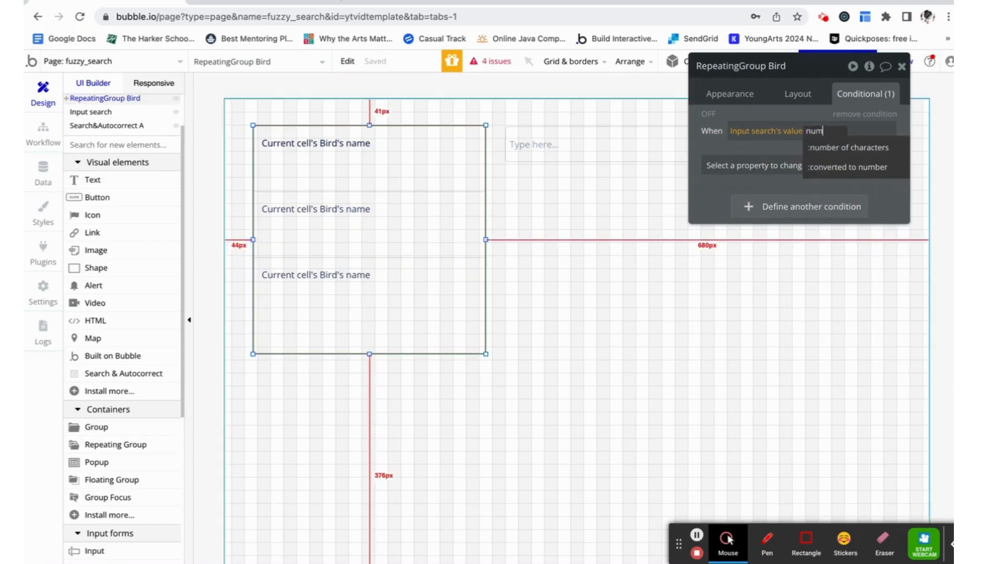
pyautogui.click(848, 148)
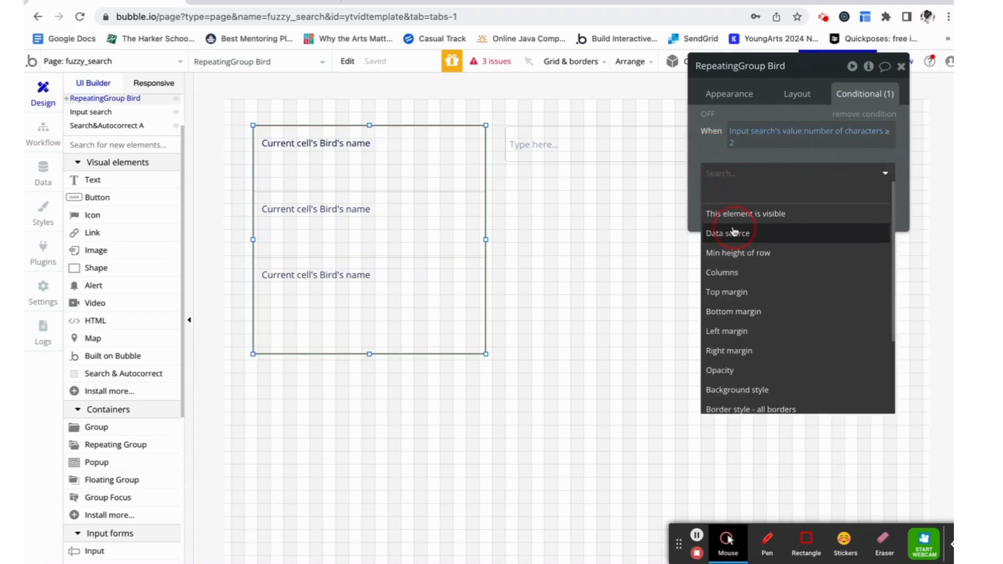
# - Set the conditional Data source to Search&Autocorrect A's Matches and close the editor
pyautogui.click(728, 233)
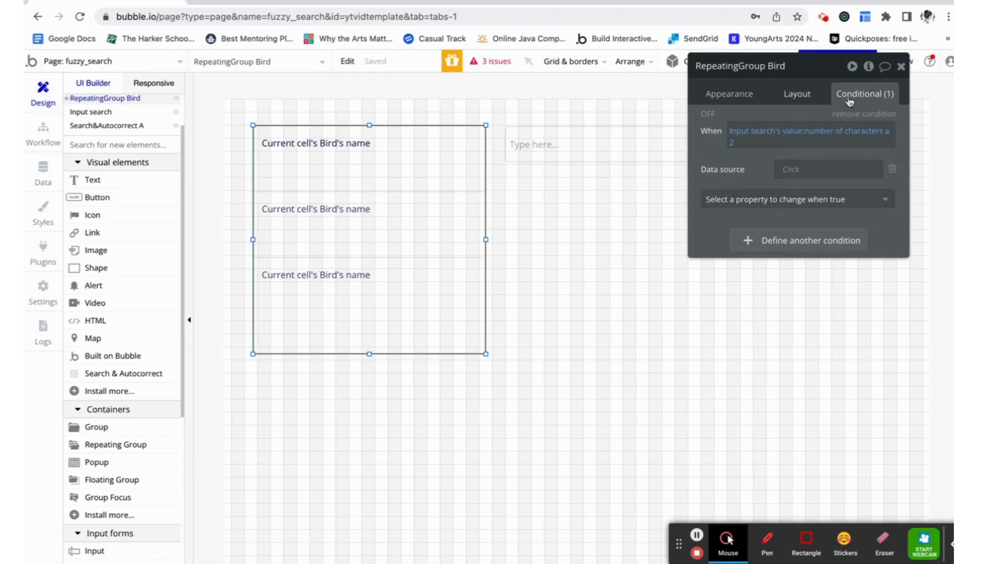
pyautogui.moveTo(729, 103)
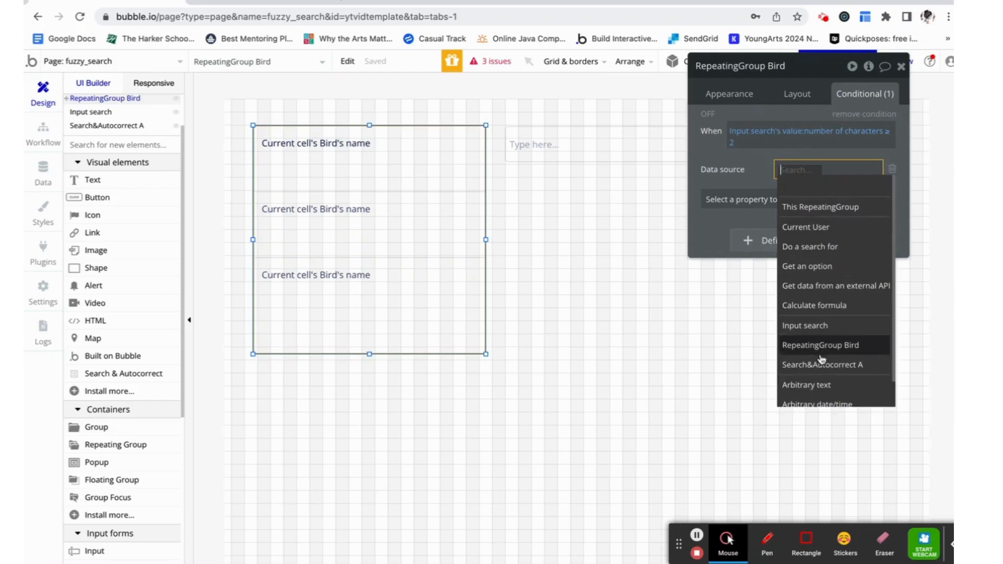
pyautogui.click(822, 365)
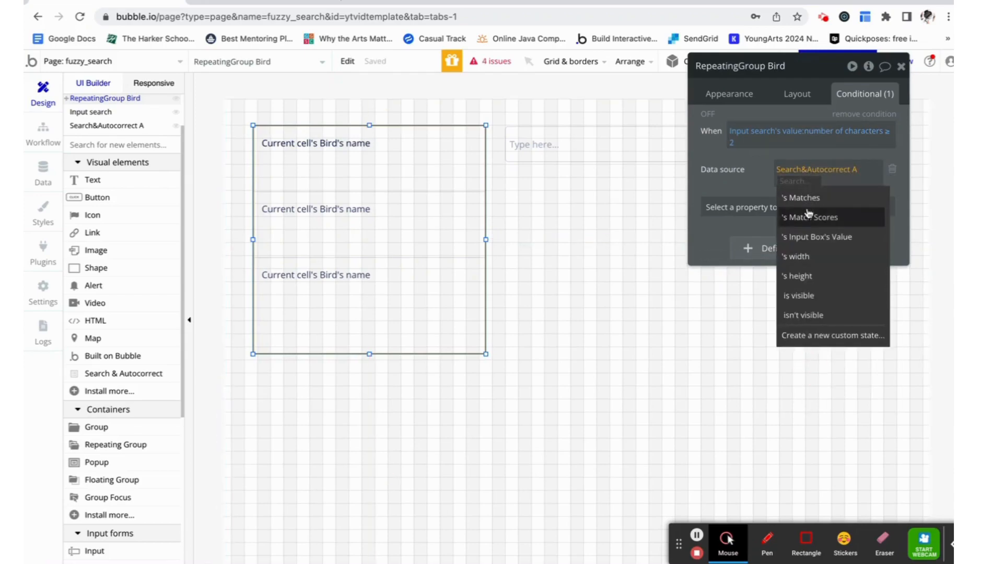
pyautogui.click(800, 197)
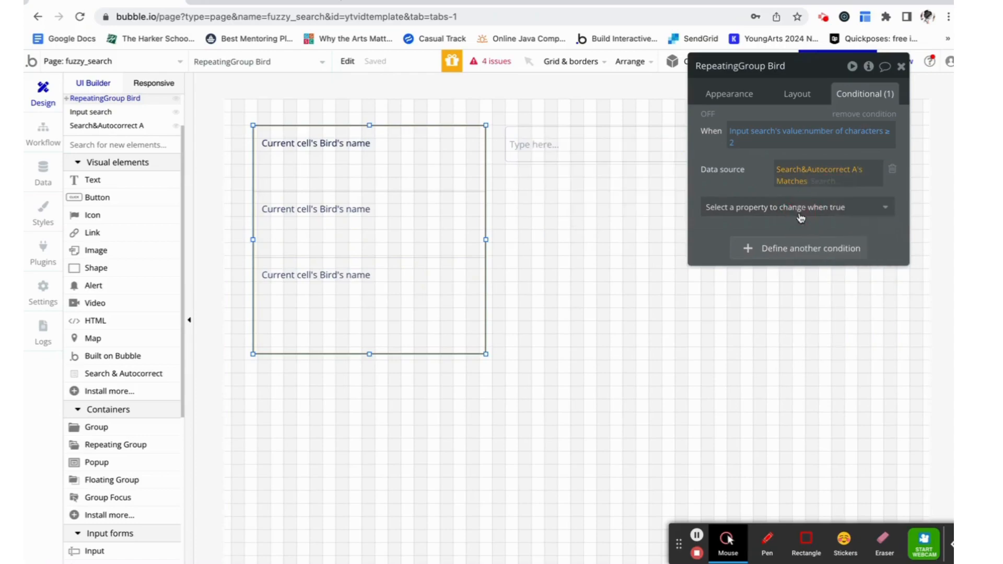
pyautogui.click(582, 144)
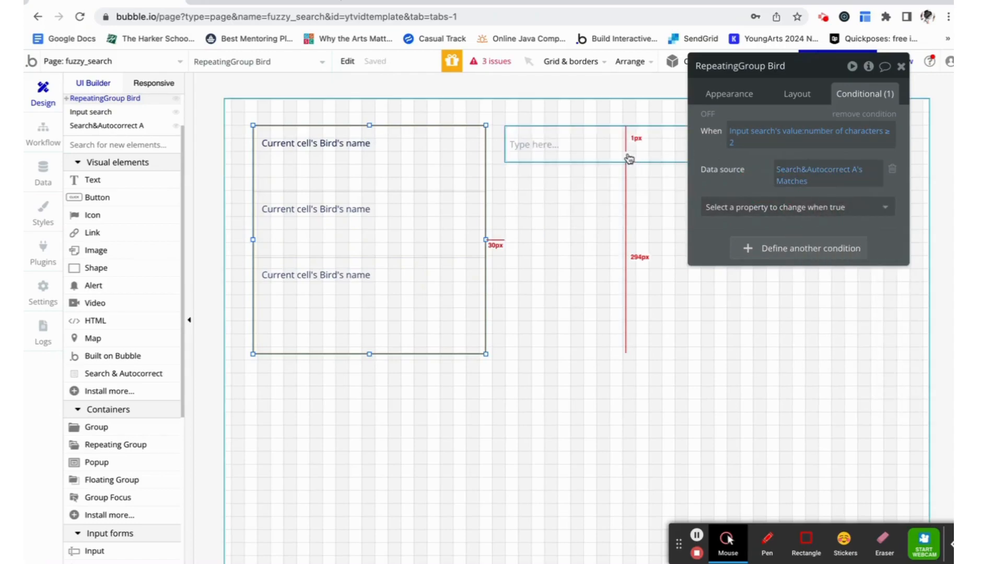
pyautogui.moveTo(568, 154)
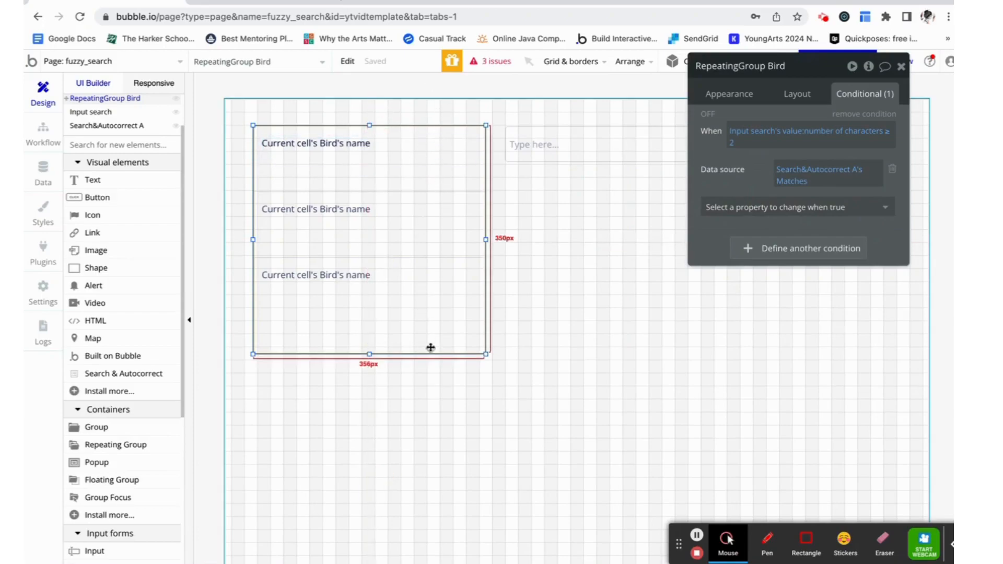
pyautogui.moveTo(810, 159)
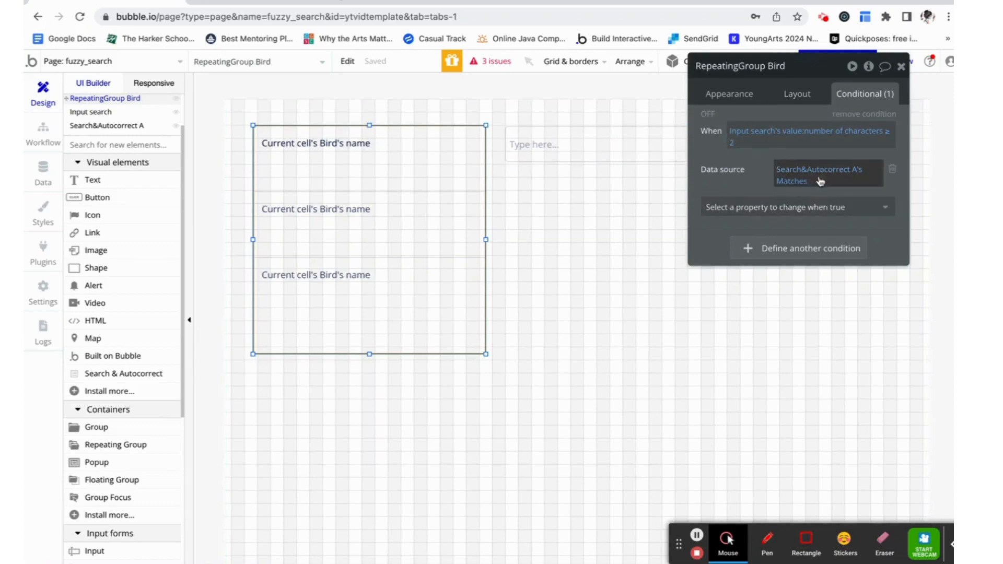
pyautogui.click(902, 66)
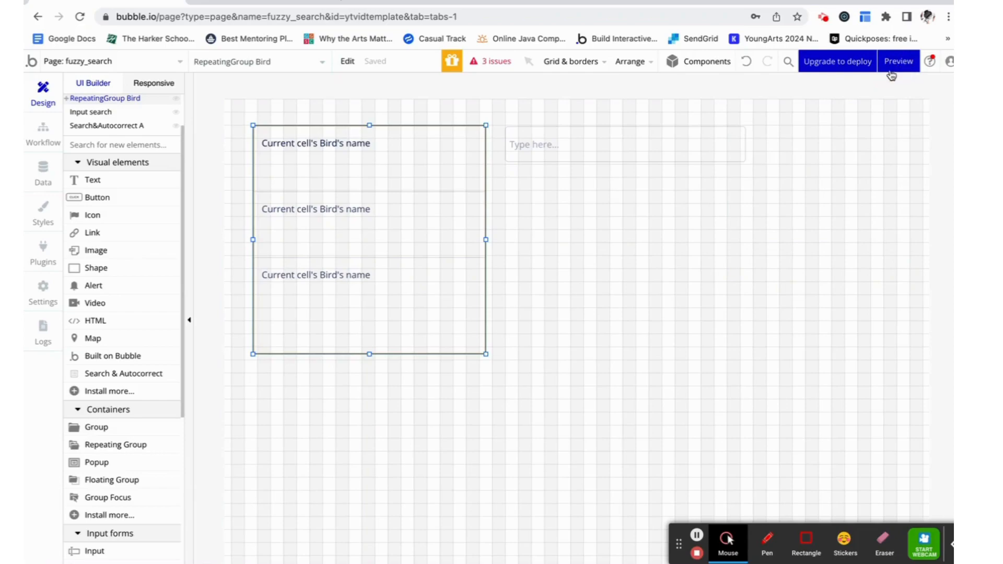
# - Preview the page and type 'birdb' into the search input to watch the list filter
pyautogui.click(899, 62)
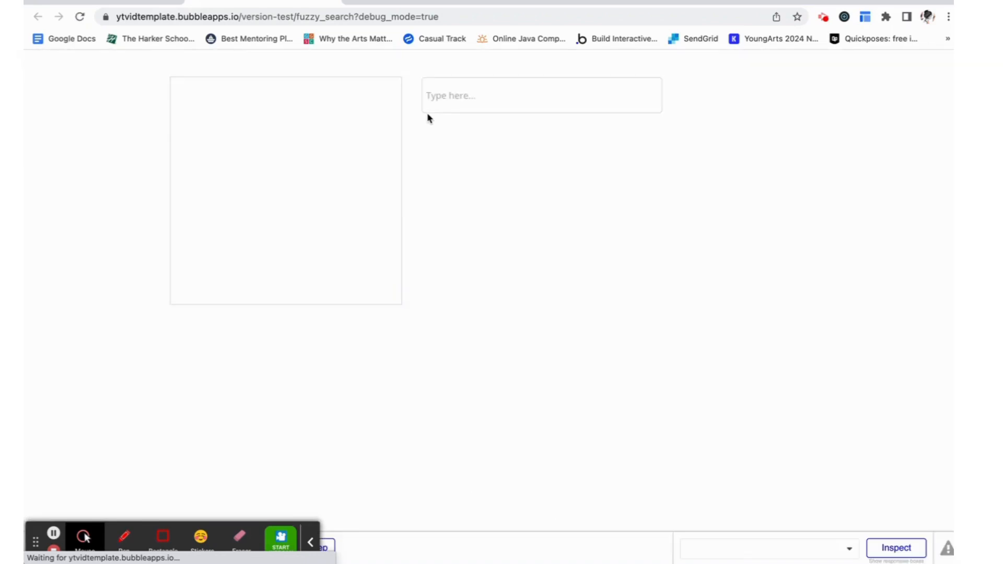
pyautogui.click(541, 95)
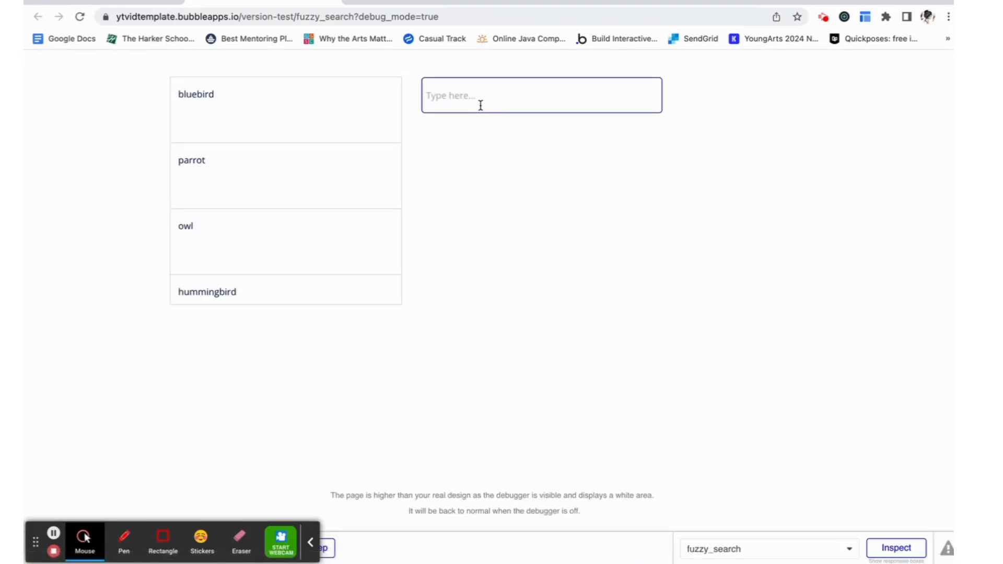
pyautogui.write('bir')
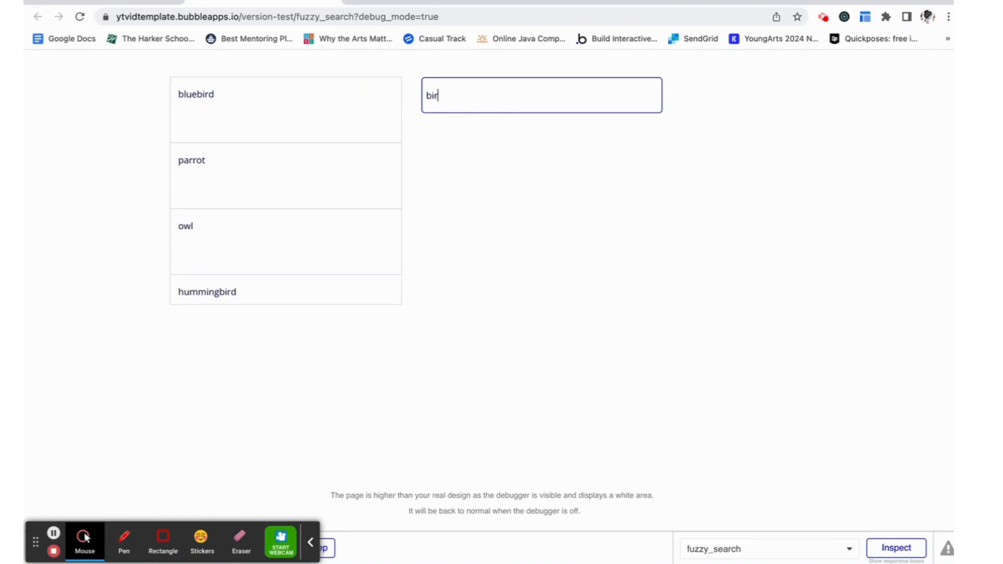
pyautogui.write('db')
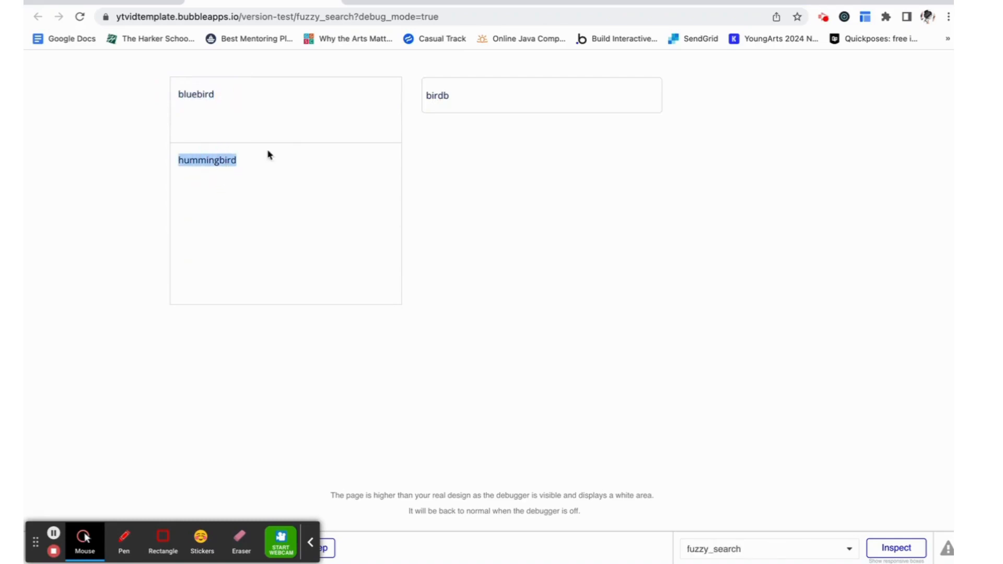
pyautogui.click(541, 95)
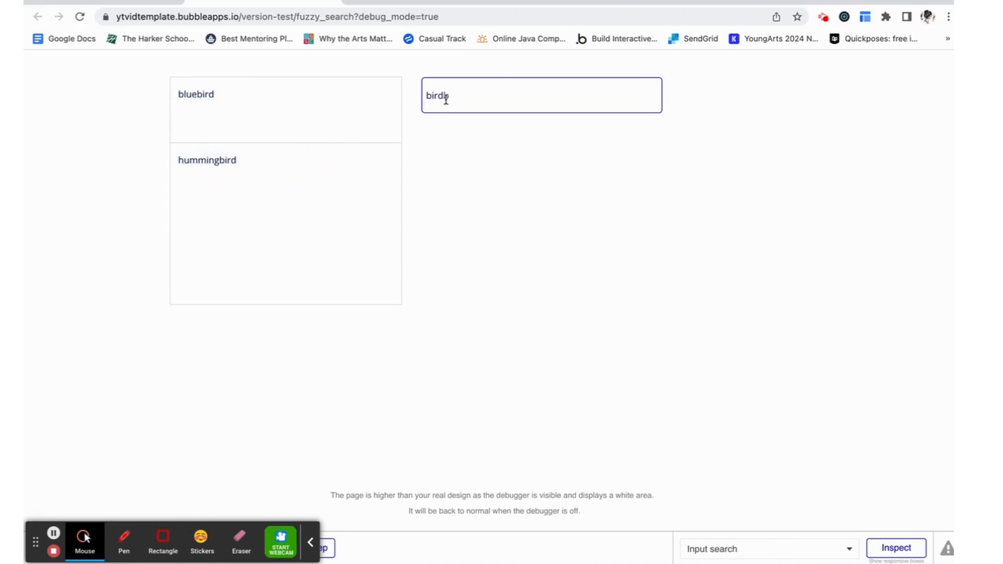